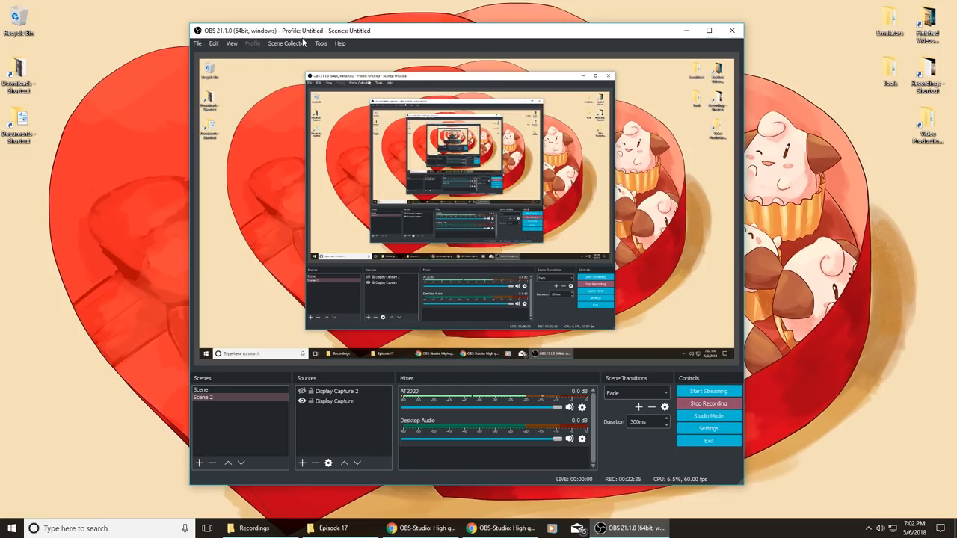
pyautogui.moveTo(299, 37)
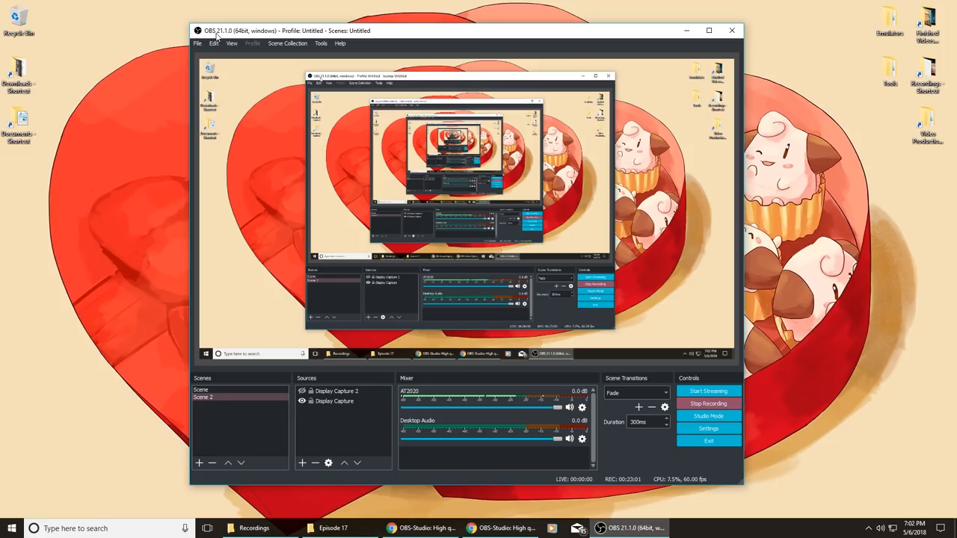
pyautogui.moveTo(270, 31)
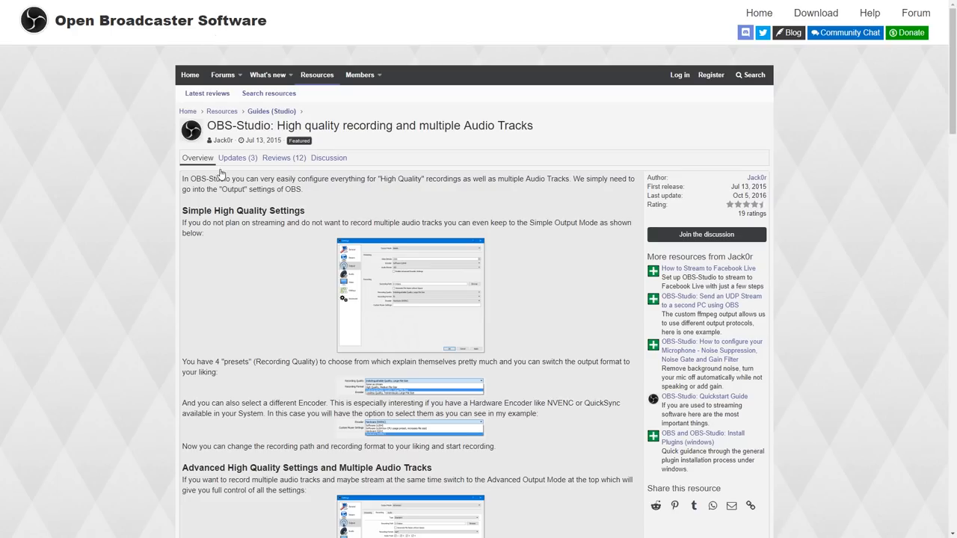
pyautogui.moveTo(233, 167)
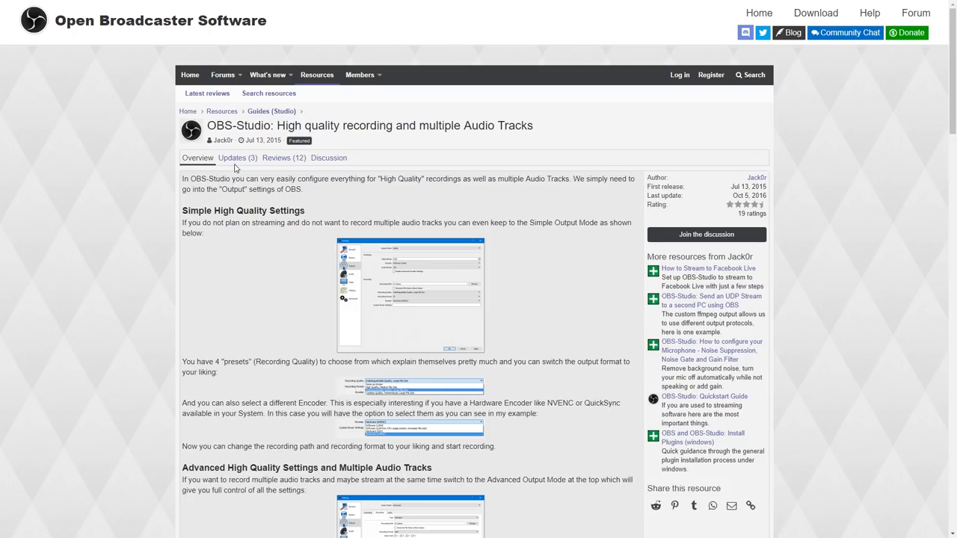
# Review the Output > Recording settings (mkv, x264, CRF 20) and cancel without changes
pyautogui.tripleClick(369, 125)
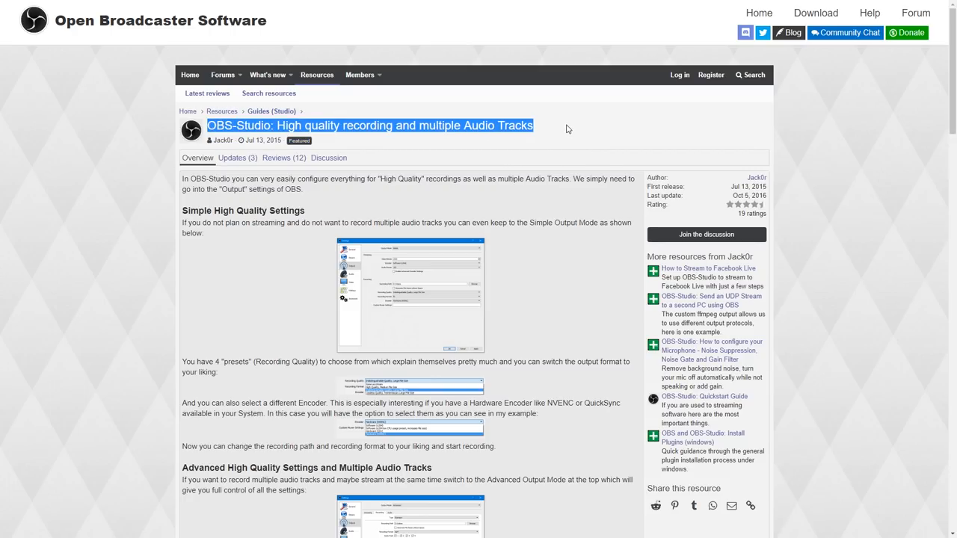
pyautogui.moveTo(366, 175)
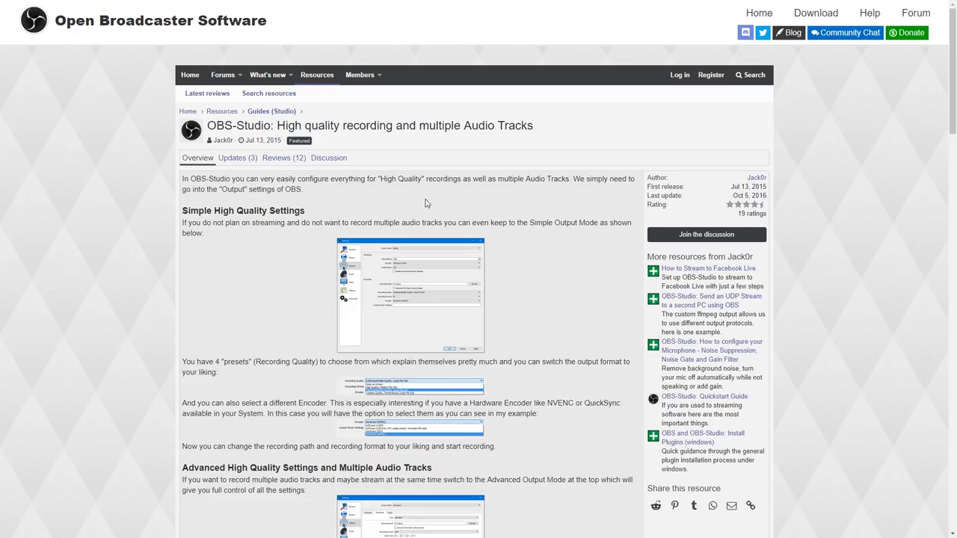
pyautogui.doubleClick(498, 126)
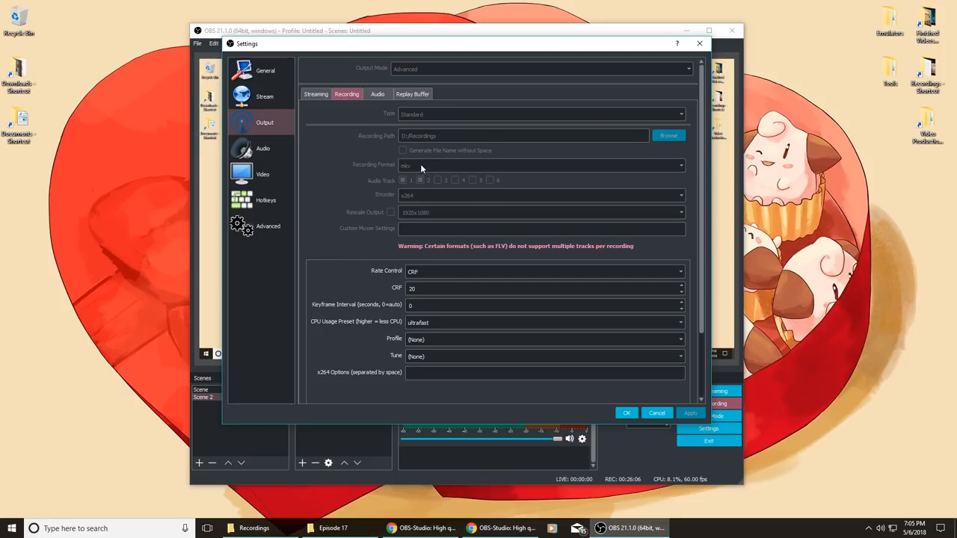
pyautogui.moveTo(422, 168)
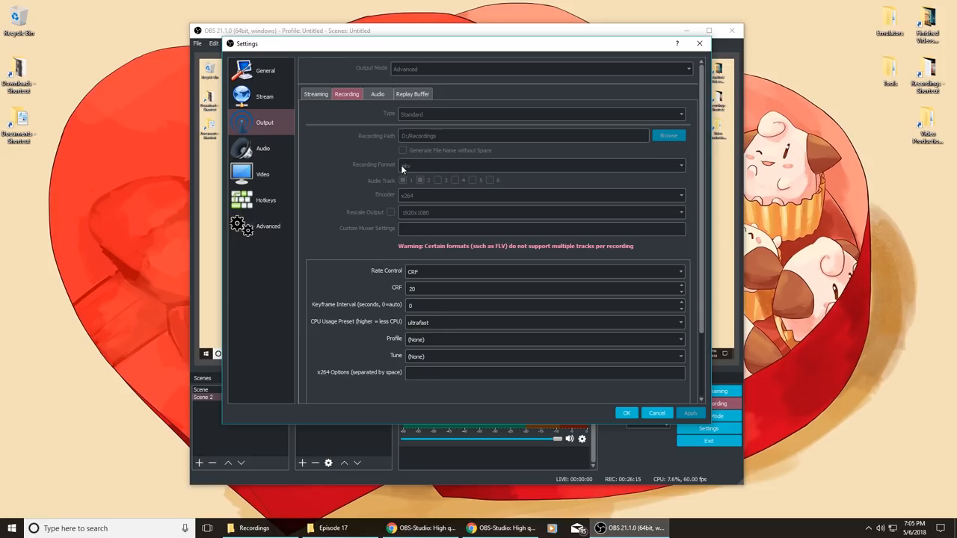
pyautogui.click(541, 164)
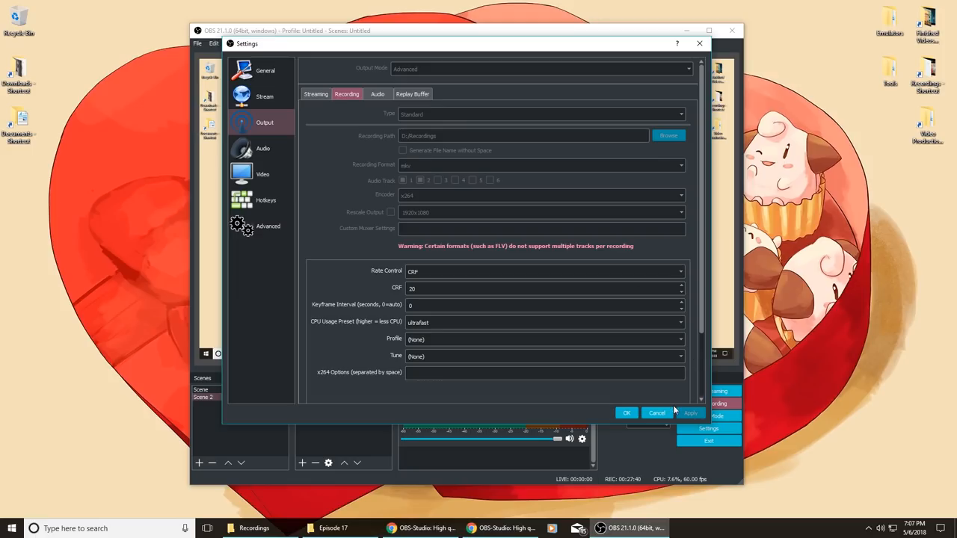
pyautogui.click(656, 413)
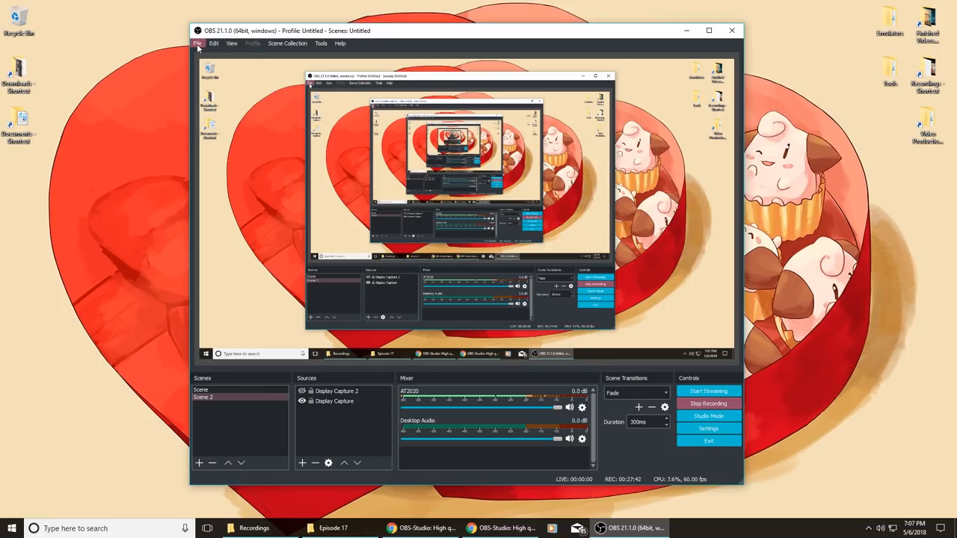
# Open File > Remux Recordings, leaving the recording and target fields empty
pyautogui.click(198, 44)
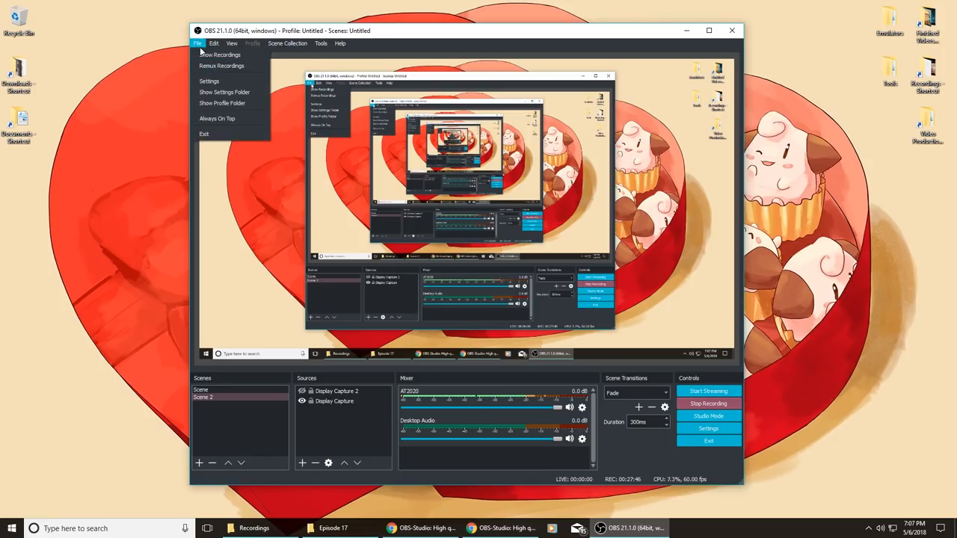
pyautogui.click(222, 65)
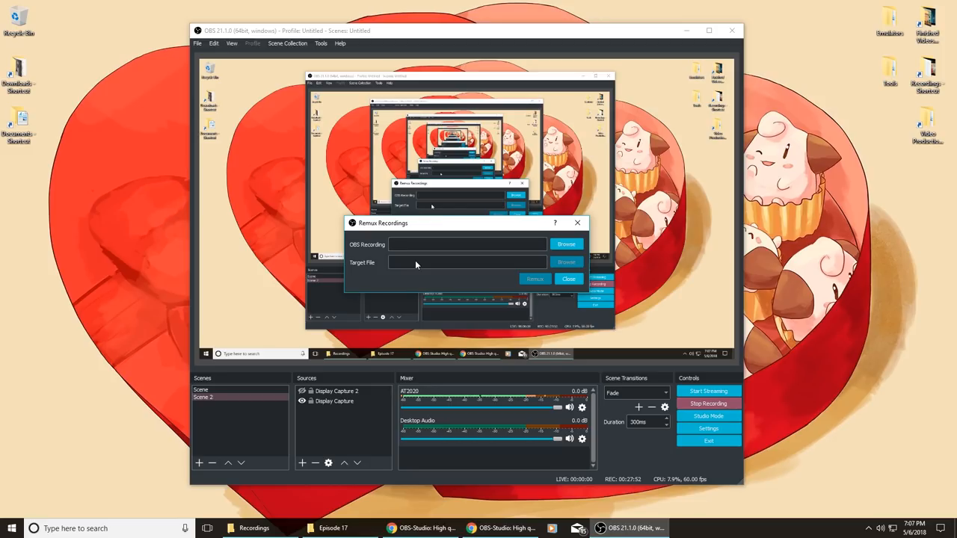
pyautogui.moveTo(397, 270)
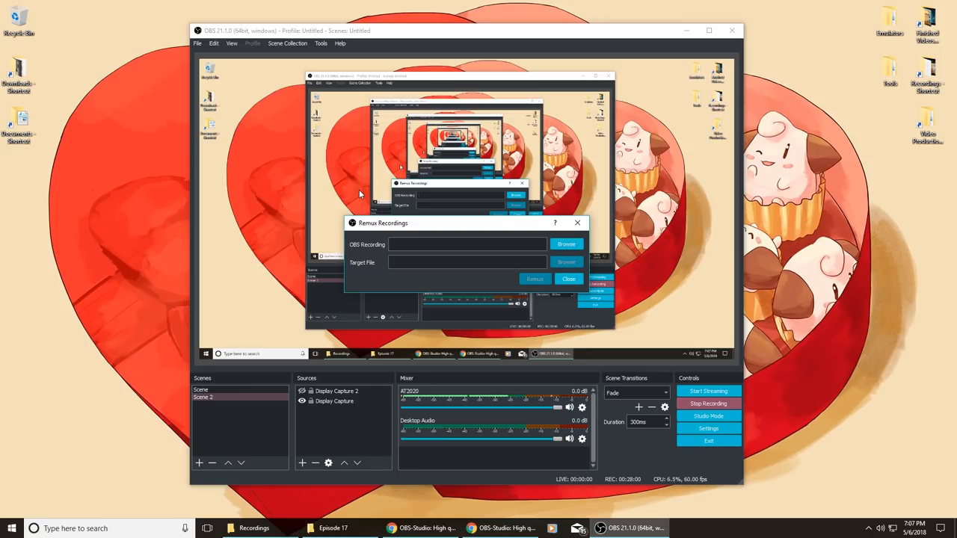
pyautogui.click(463, 244)
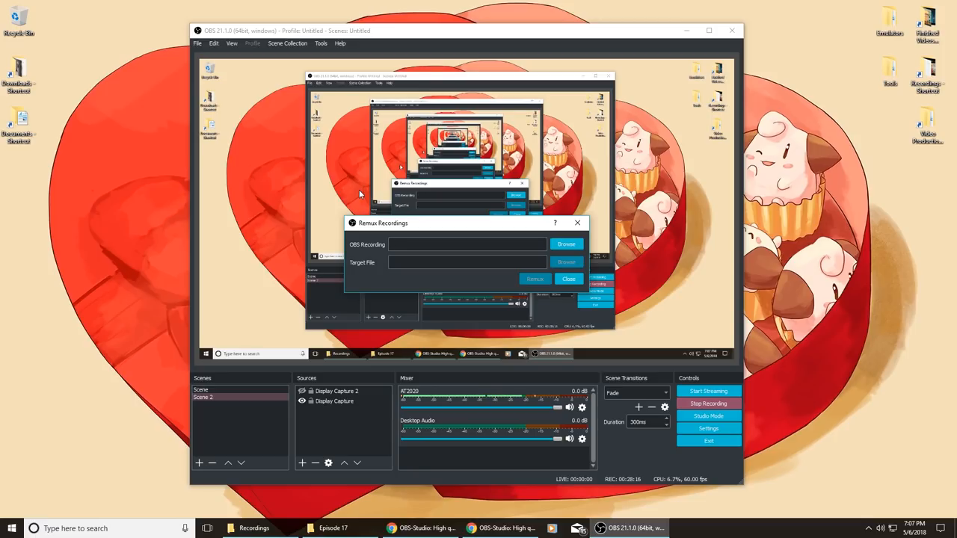
pyautogui.click(467, 245)
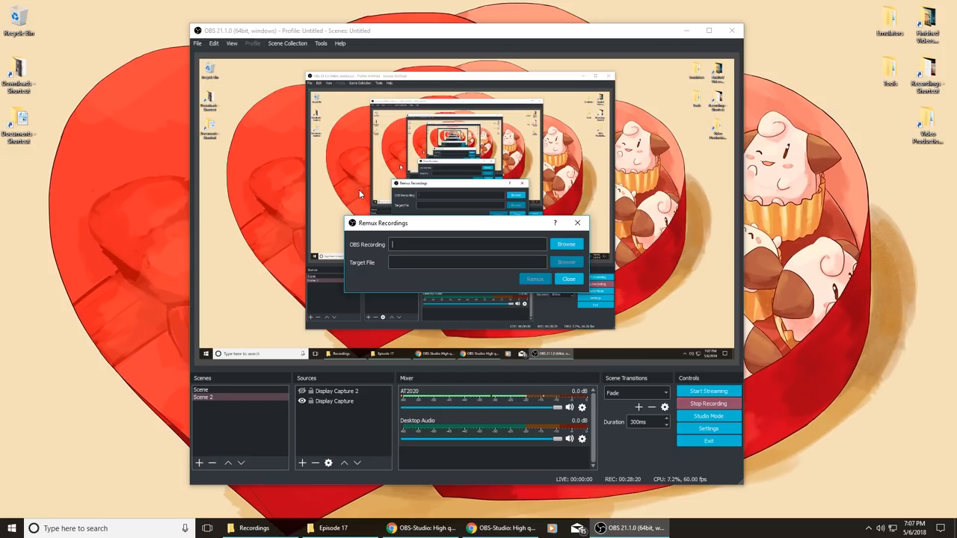
pyautogui.moveTo(387, 208)
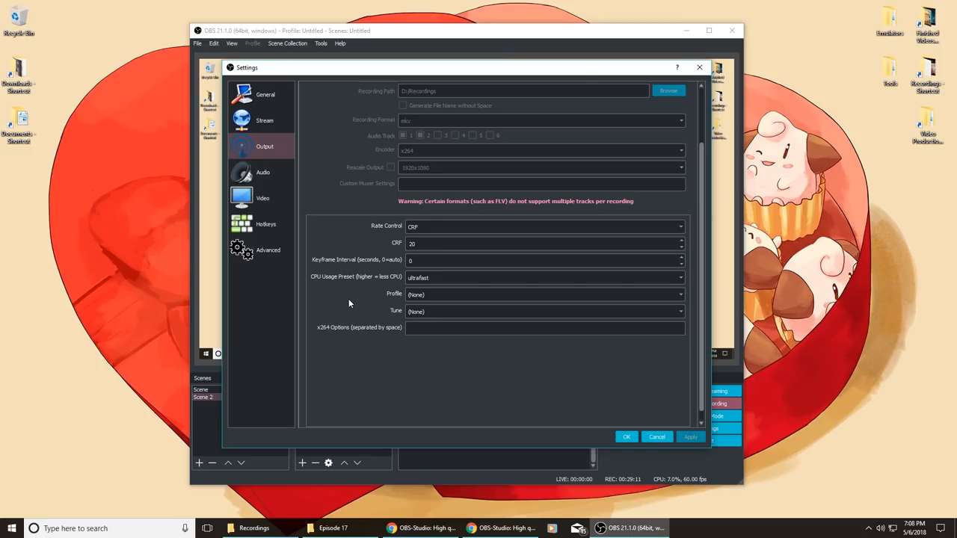
pyautogui.moveTo(314, 282)
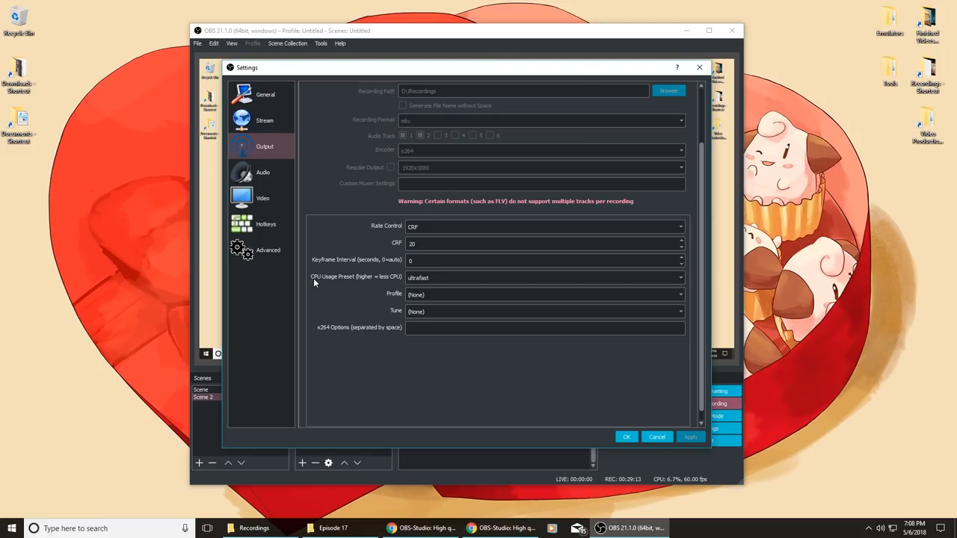
# Open the CPU Usage Preset dropdown and keep it at ultrafast
pyautogui.click(543, 277)
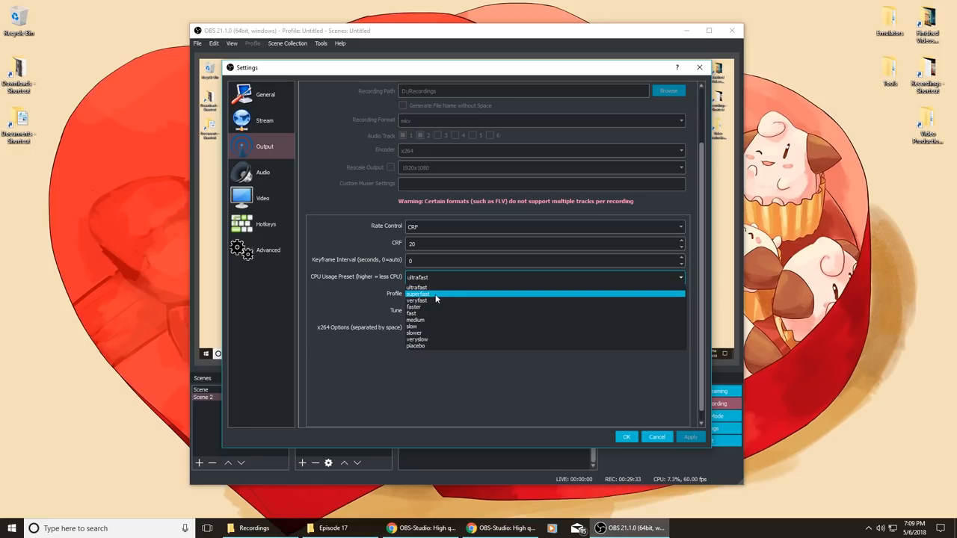
pyautogui.moveTo(423, 286)
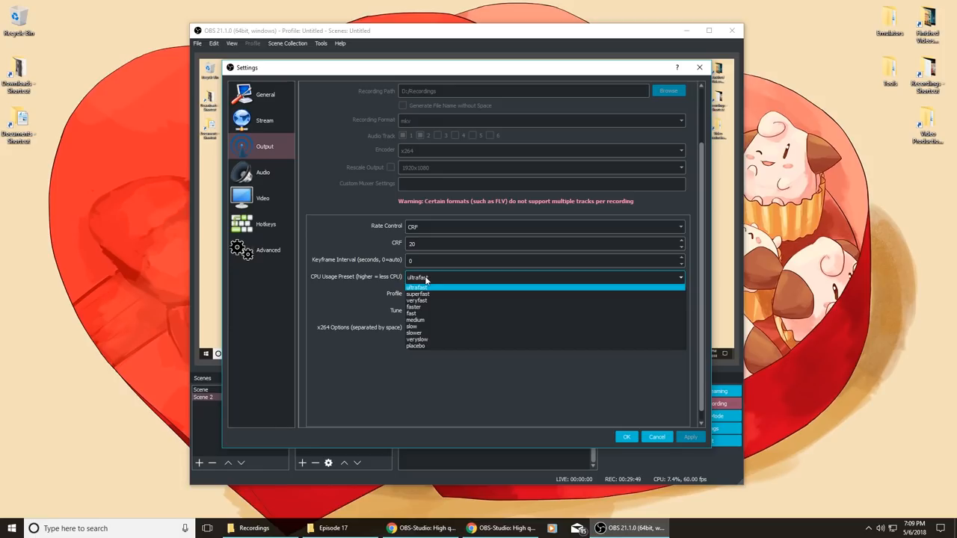
pyautogui.moveTo(428, 339)
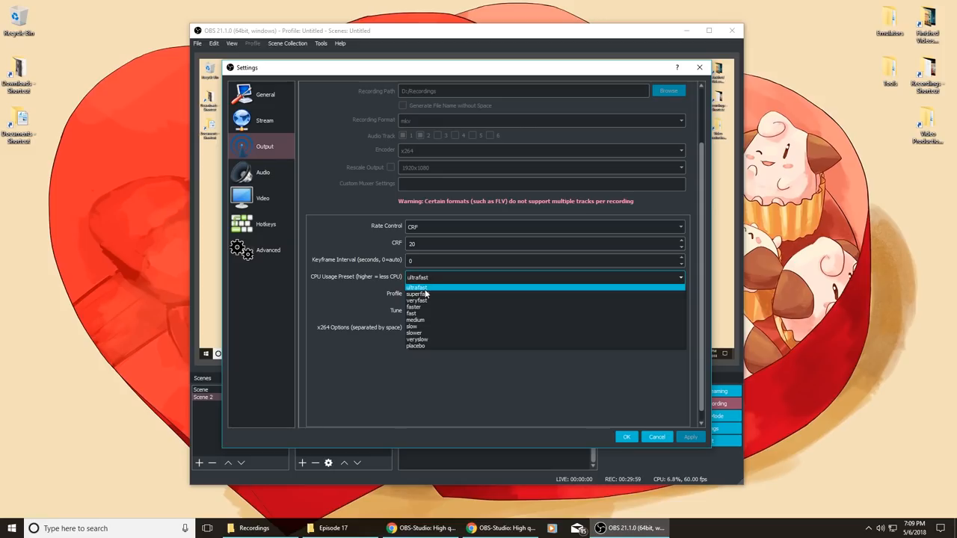
pyautogui.moveTo(424, 294)
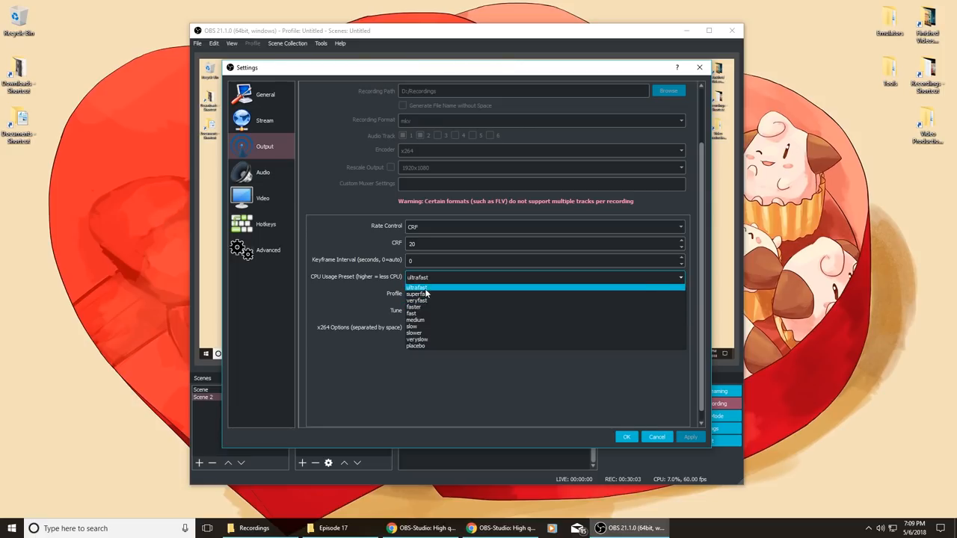
pyautogui.click(417, 287)
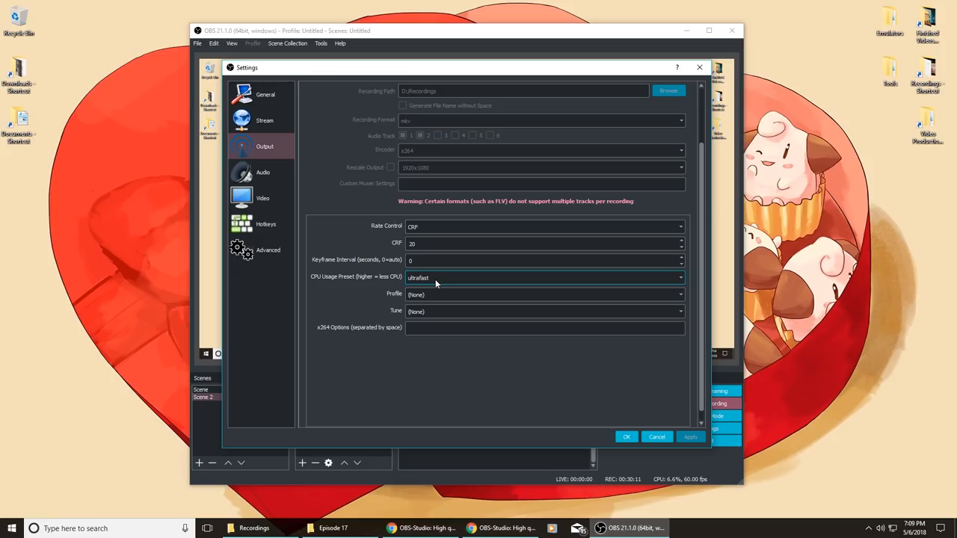
pyautogui.click(544, 277)
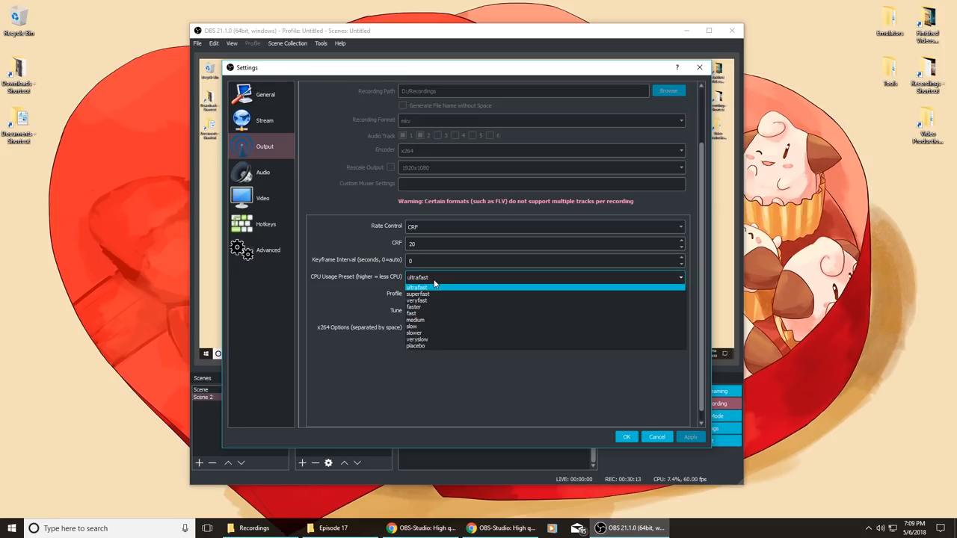
pyautogui.moveTo(439, 292)
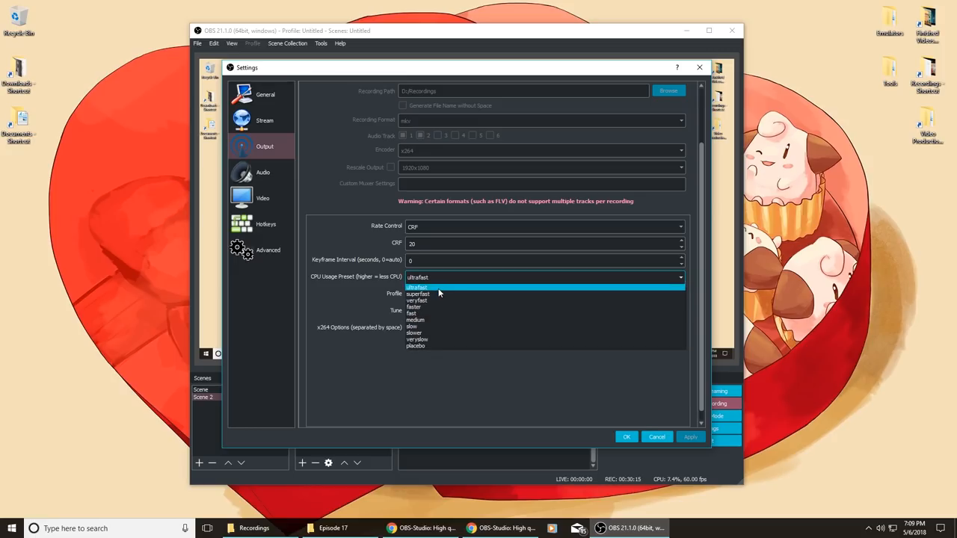
pyautogui.click(417, 287)
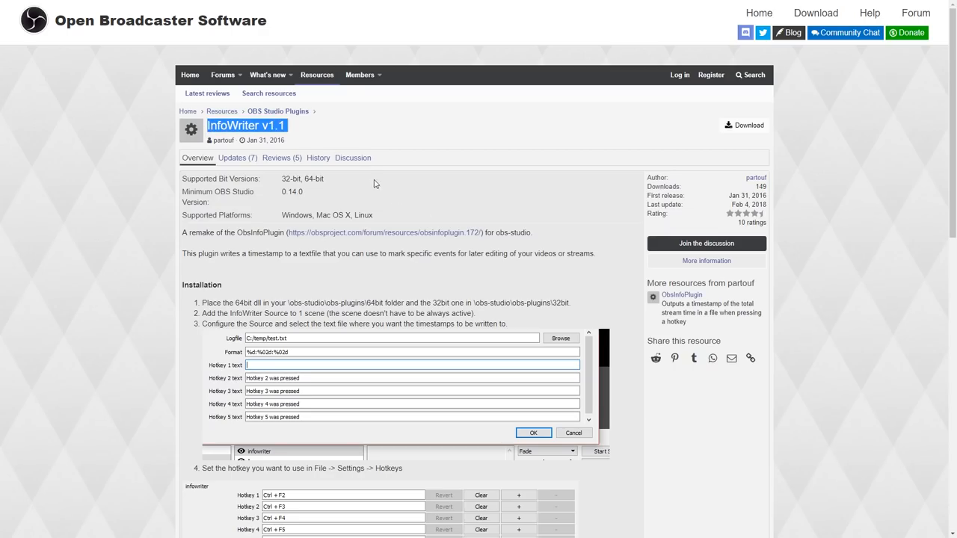
pyautogui.moveTo(483, 126)
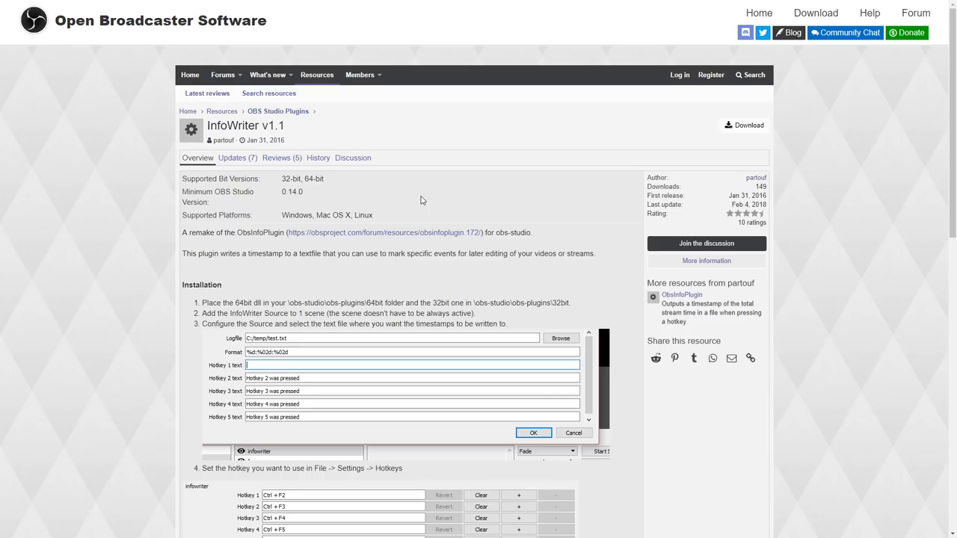
# Add an infowriter source to the Scene through the Sources + menu
pyautogui.click(635, 528)
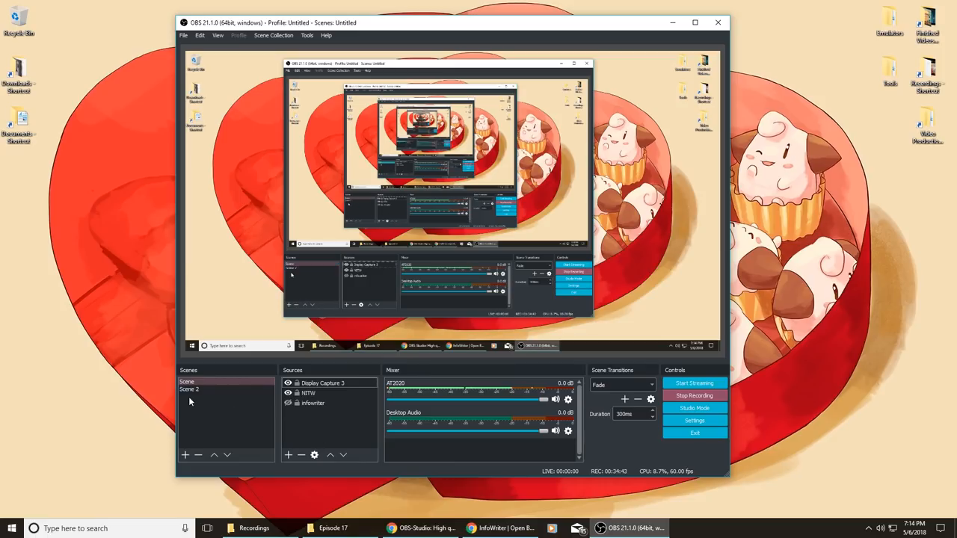
pyautogui.click(312, 402)
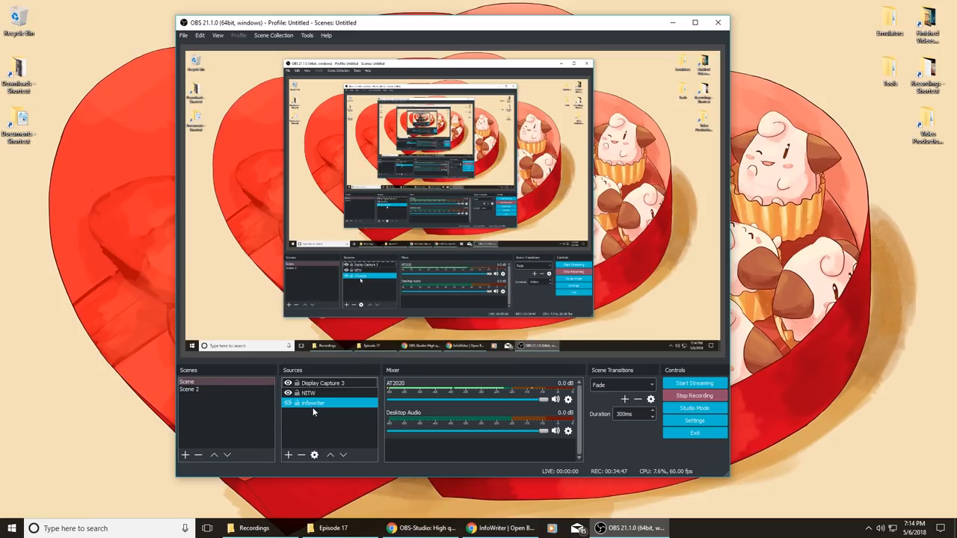
# Open the infowriter source's properties and relabel Hotkey 1 as 'Cut'
pyautogui.doubleClick(313, 403)
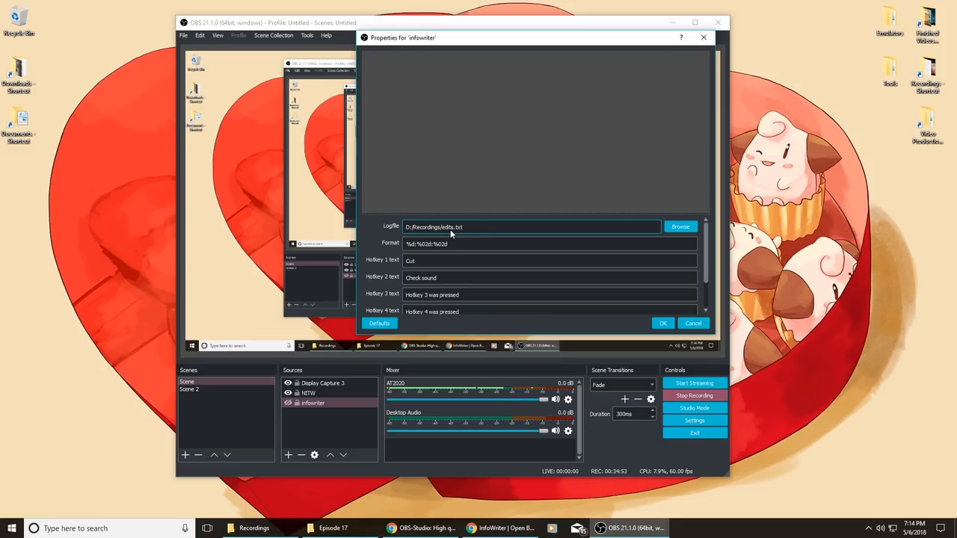
pyautogui.click(550, 259)
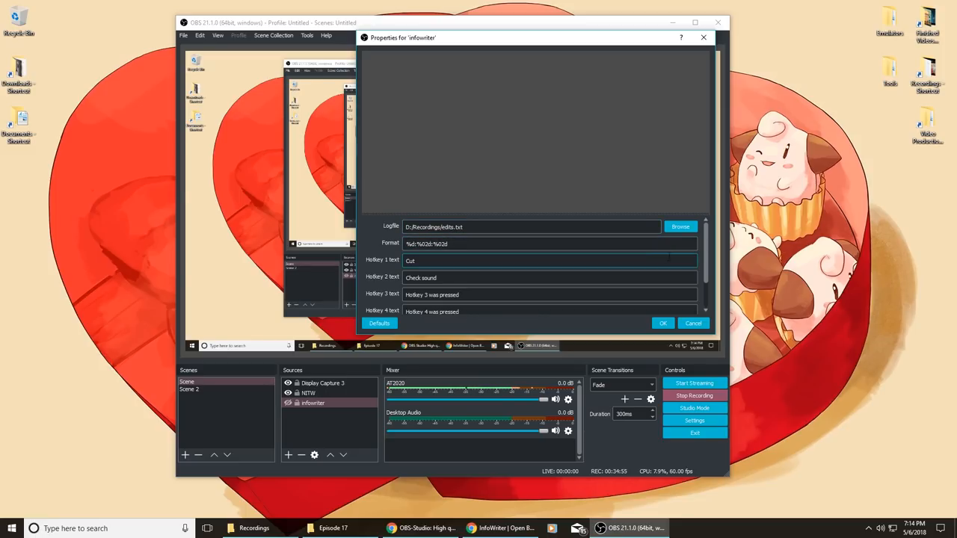
pyautogui.scroll(-3)
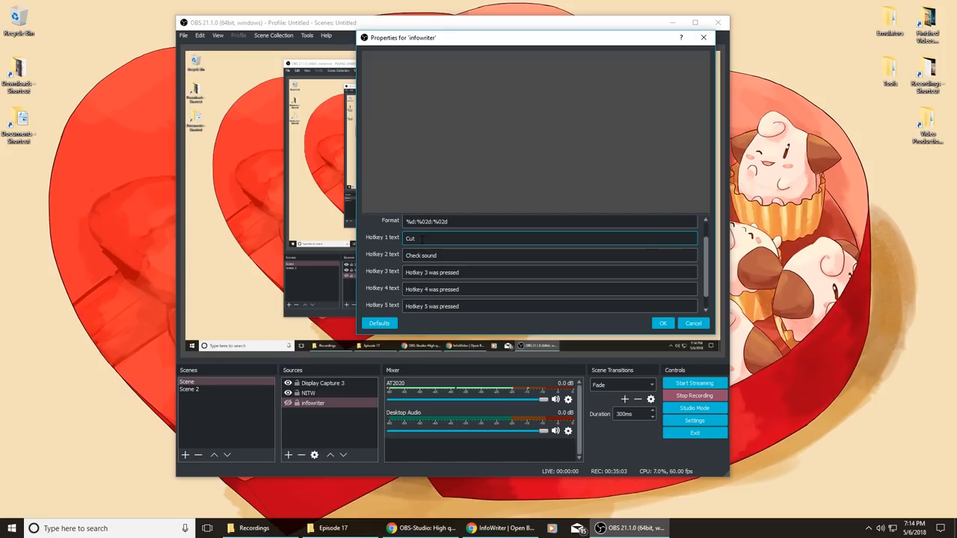
pyautogui.doubleClick(410, 238)
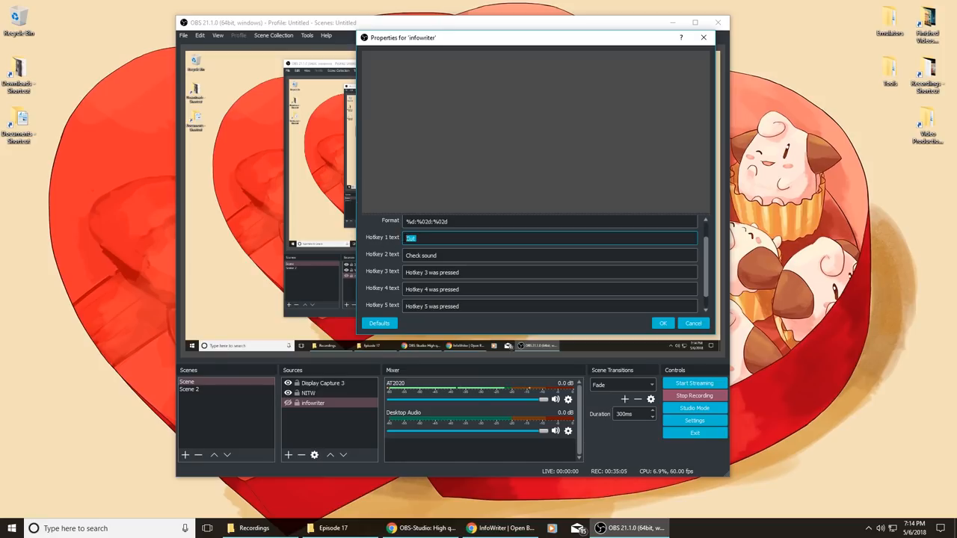
pyautogui.write('Cut')
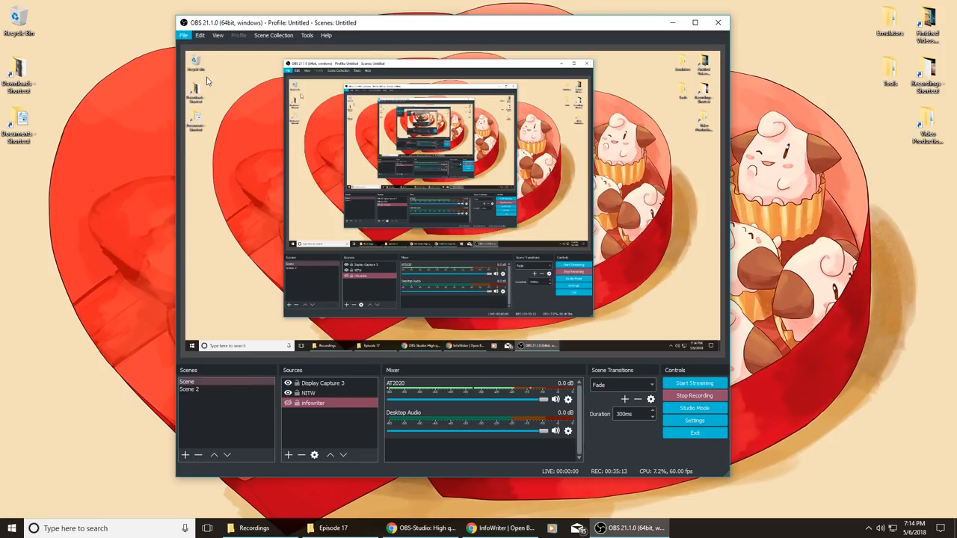
# Open OBS settings and scroll to the infowriter hotkey bindings
pyautogui.click(693, 420)
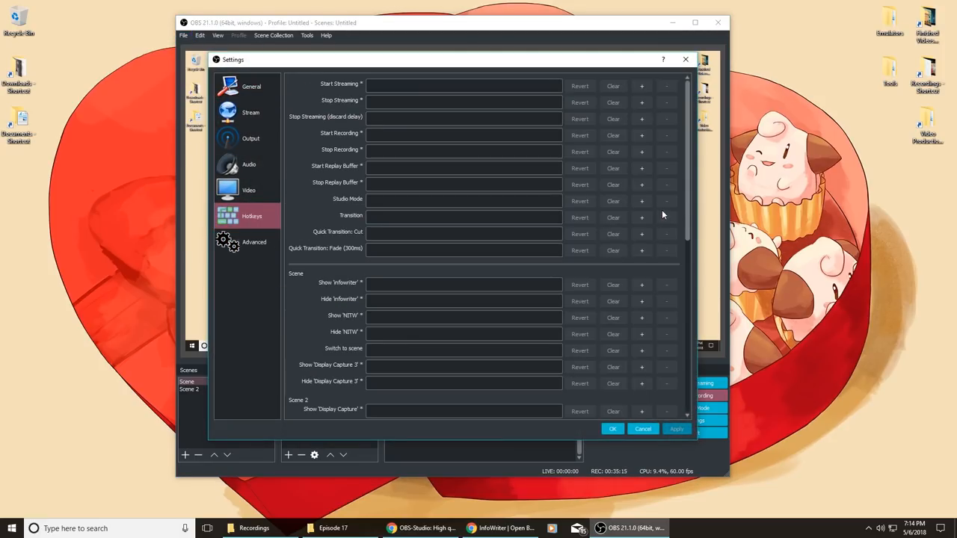
pyautogui.scroll(-3)
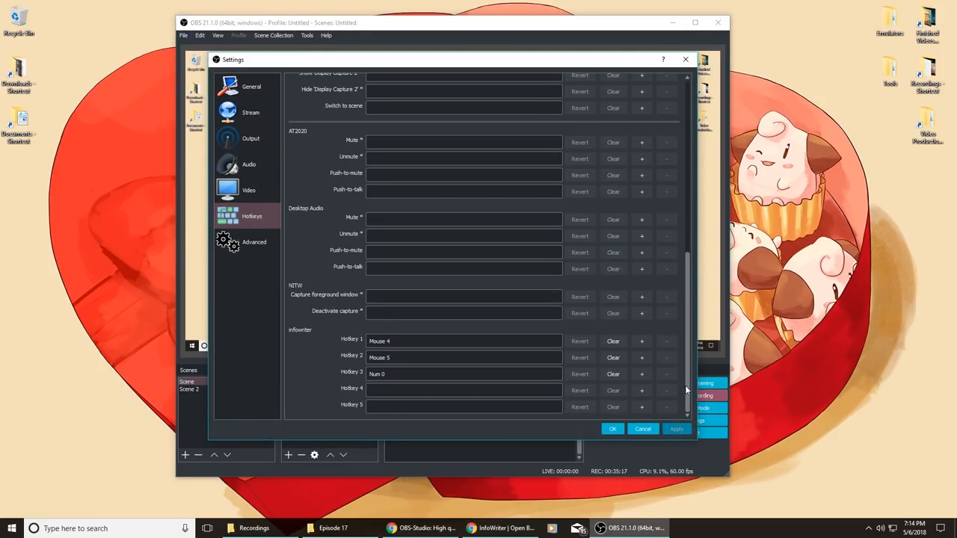
pyautogui.moveTo(302, 334)
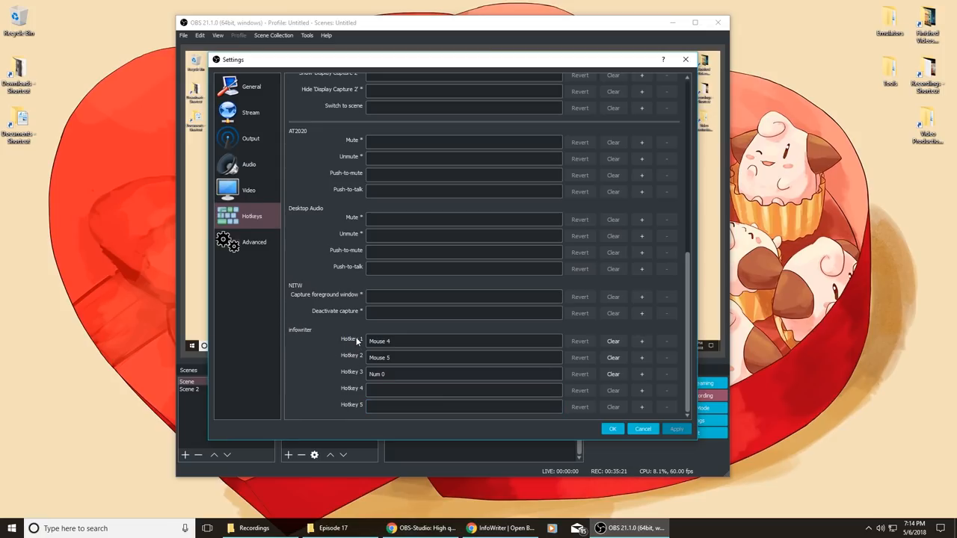
pyautogui.moveTo(388, 333)
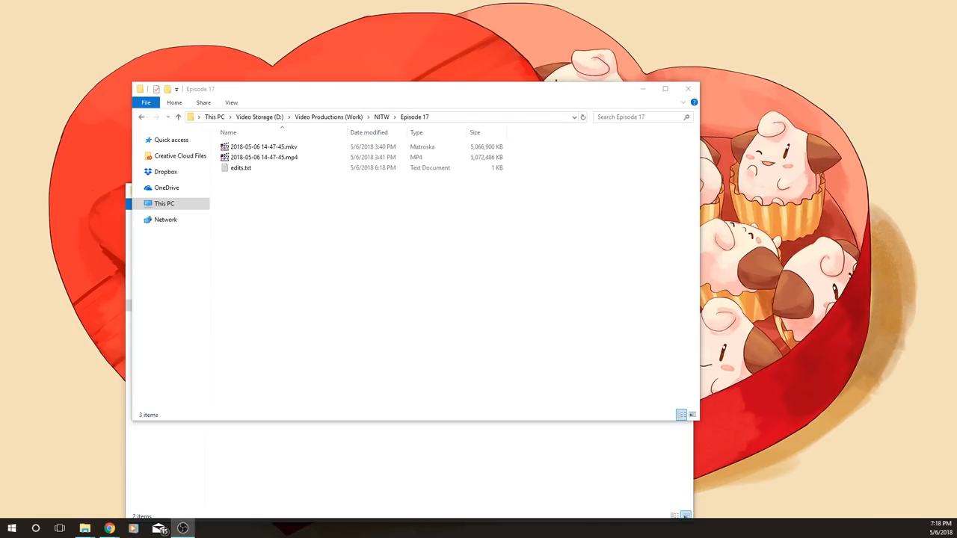
# Bring the OBS recording window to the front and nudge it aside
pyautogui.click(158, 529)
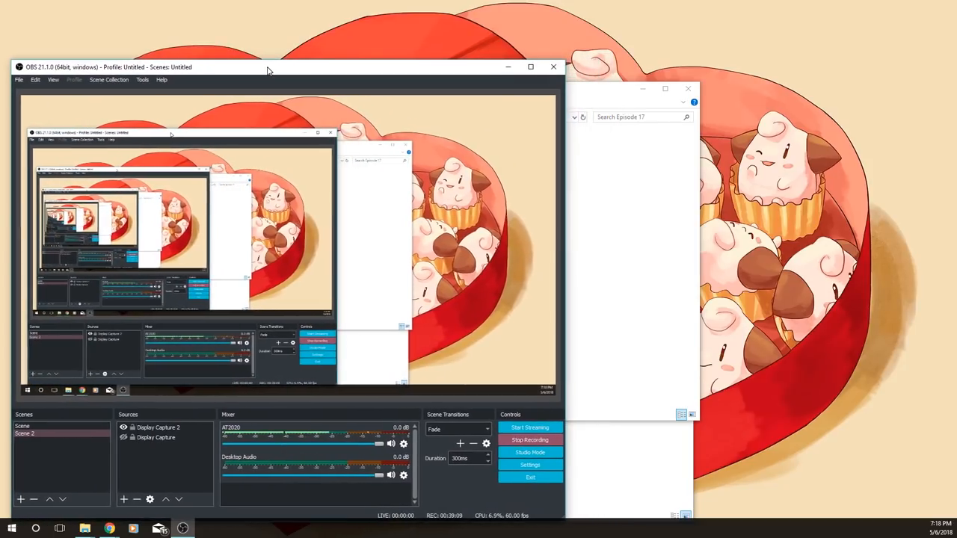
pyautogui.moveTo(267, 67); pyautogui.dragTo(268, 62)
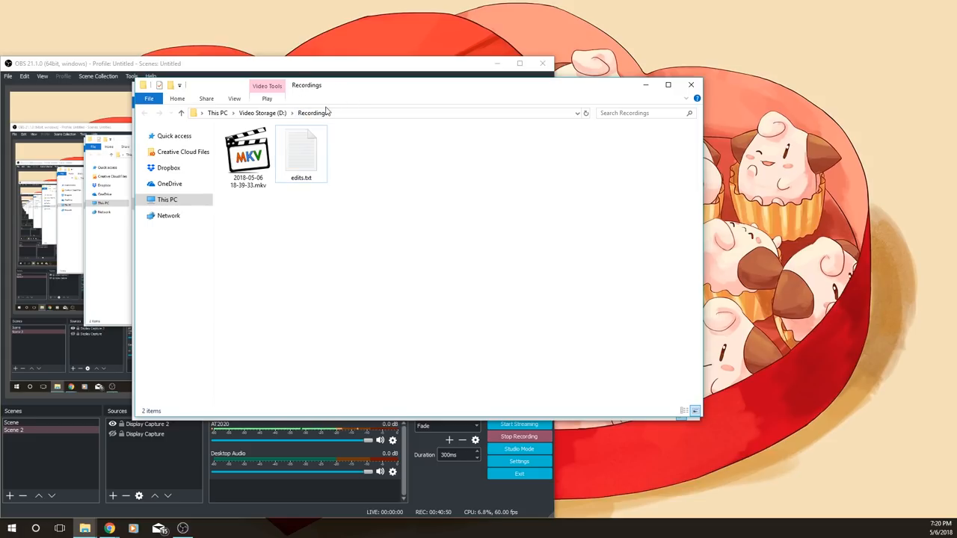
# Select the recorded MKV file and edits.txt in D:\Recordings
pyautogui.click(247, 154)
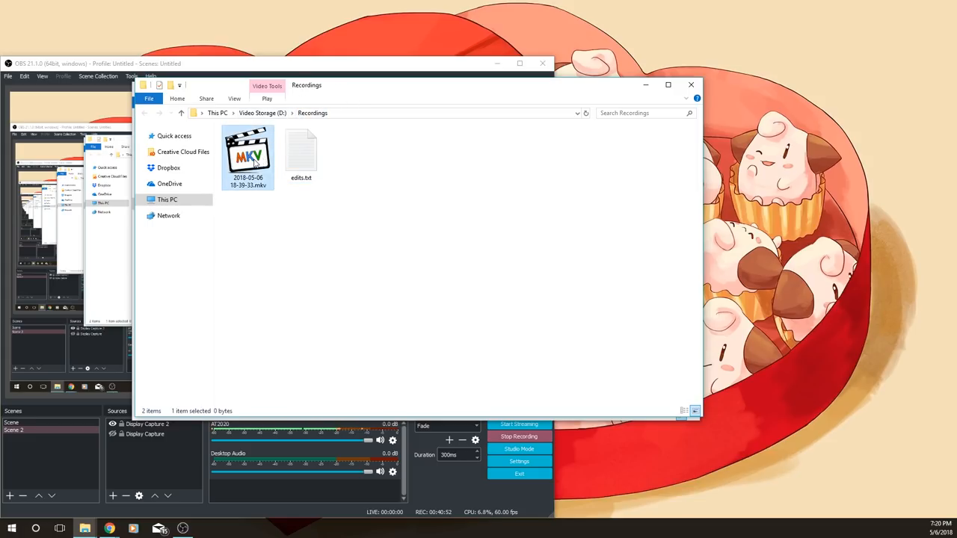
pyautogui.click(335, 160)
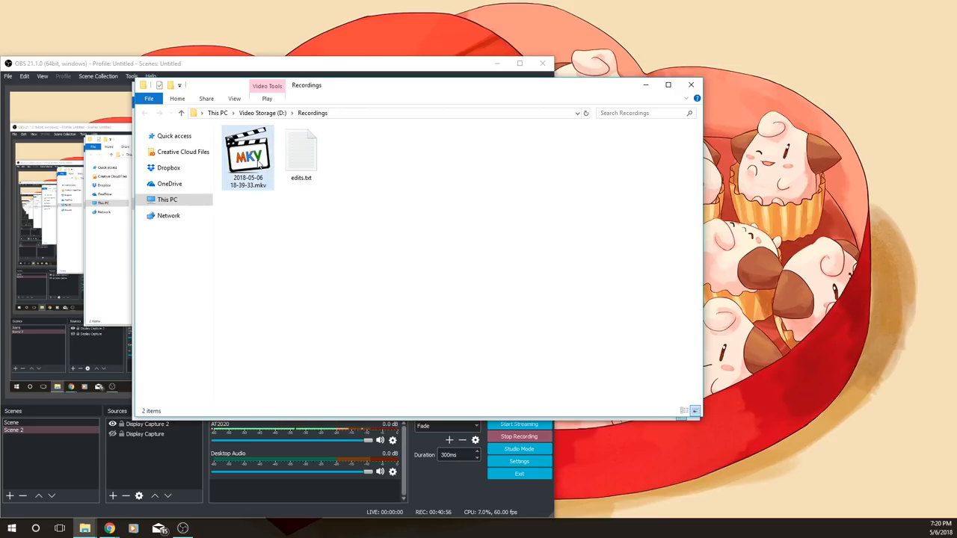
pyautogui.click(301, 153)
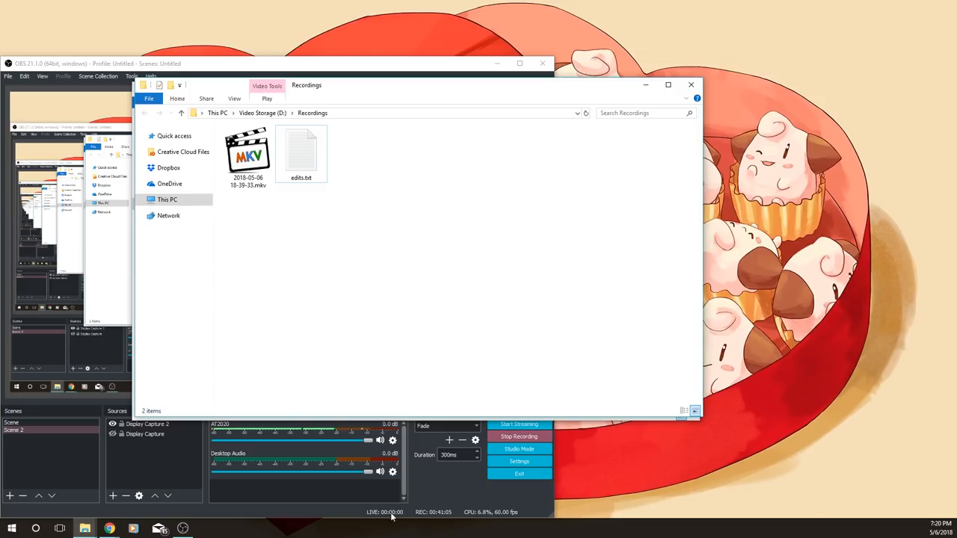
pyautogui.moveTo(440, 515)
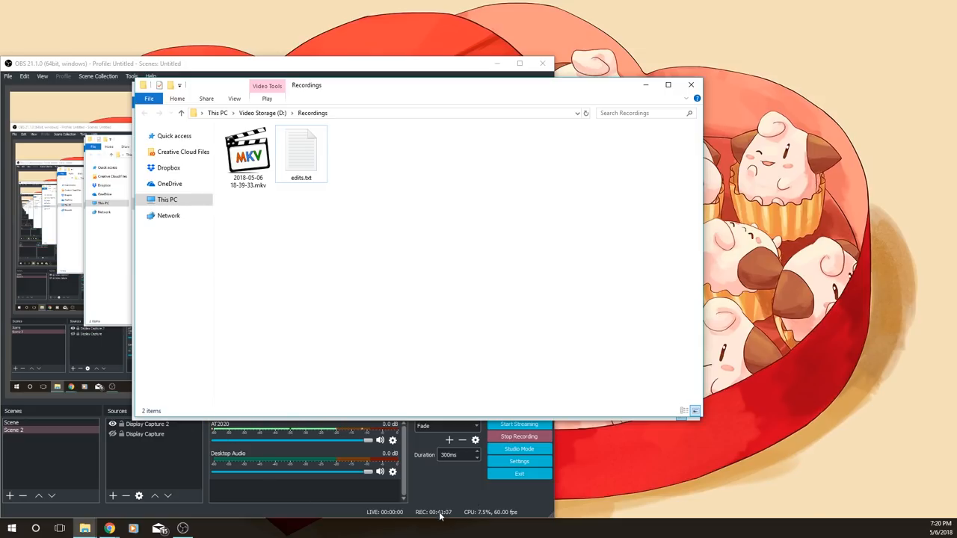
pyautogui.moveTo(241, 452)
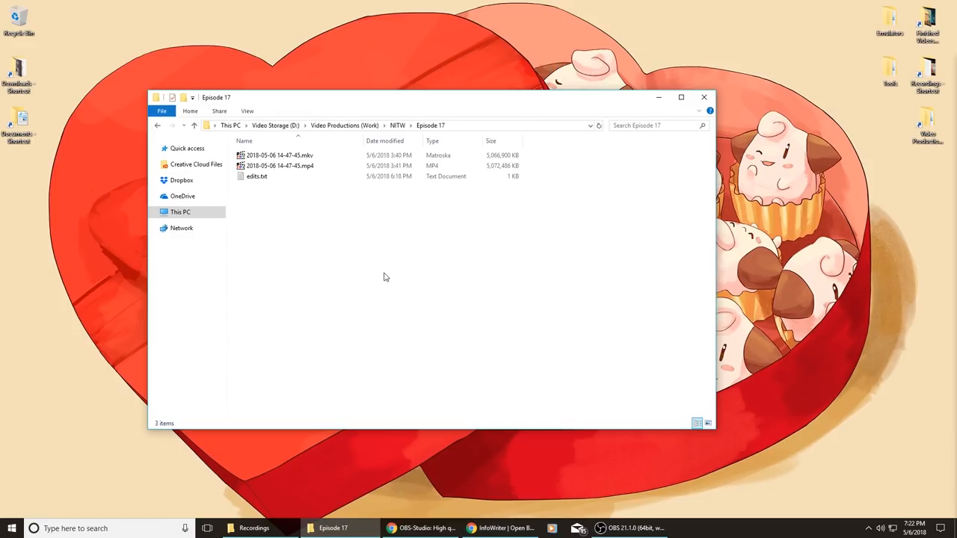
# Open edits.txt in Notepad
pyautogui.click(279, 155)
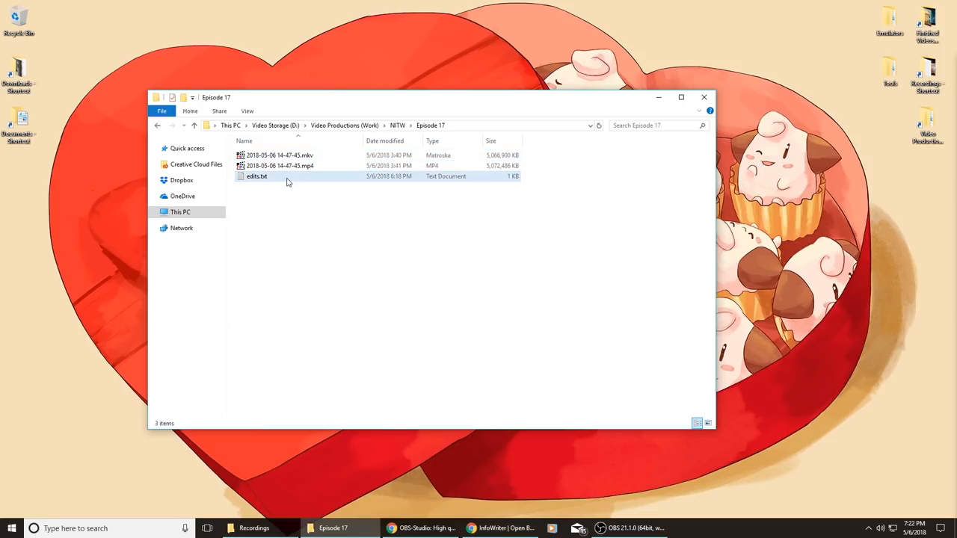
pyautogui.click(280, 155)
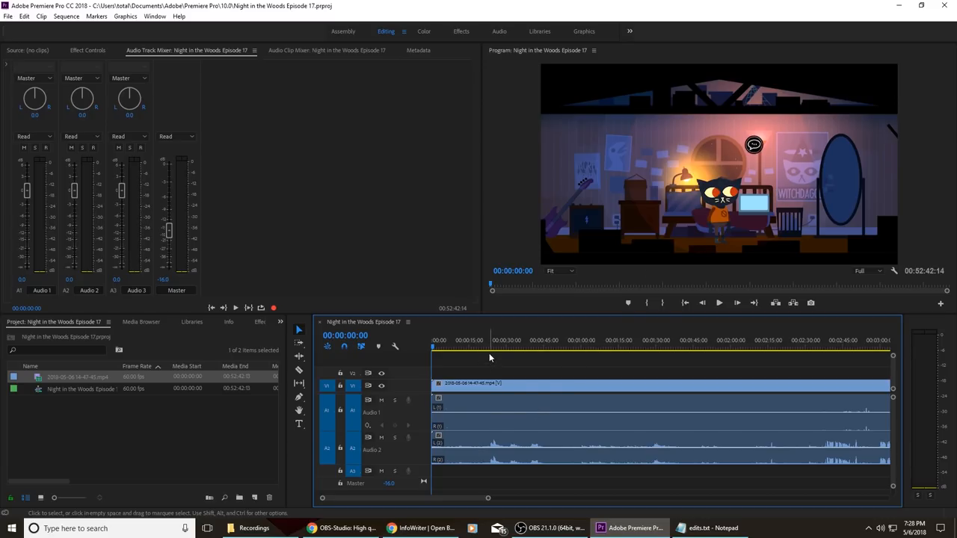
pyautogui.moveTo(728, 209)
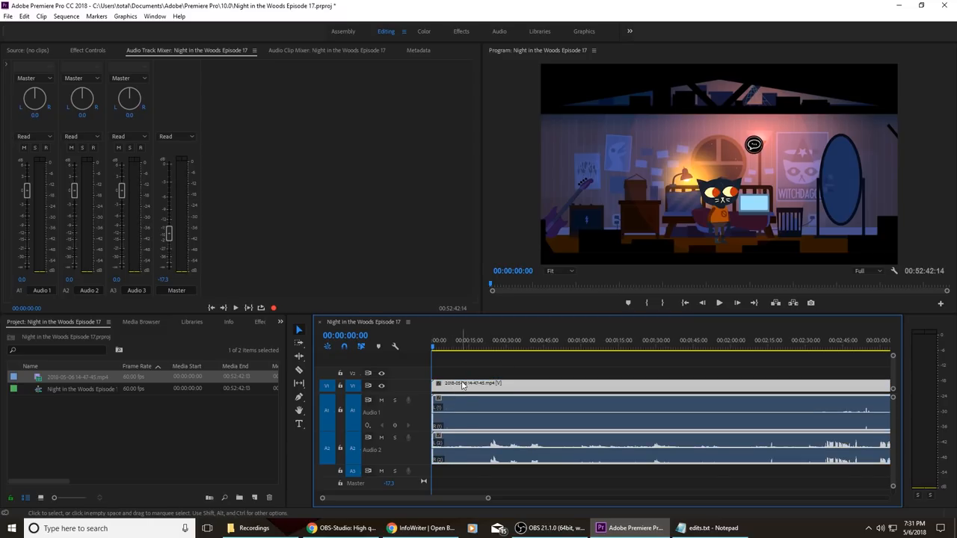
# Select the Episode 17 recording clip in the sequence timeline
pyautogui.click(471, 382)
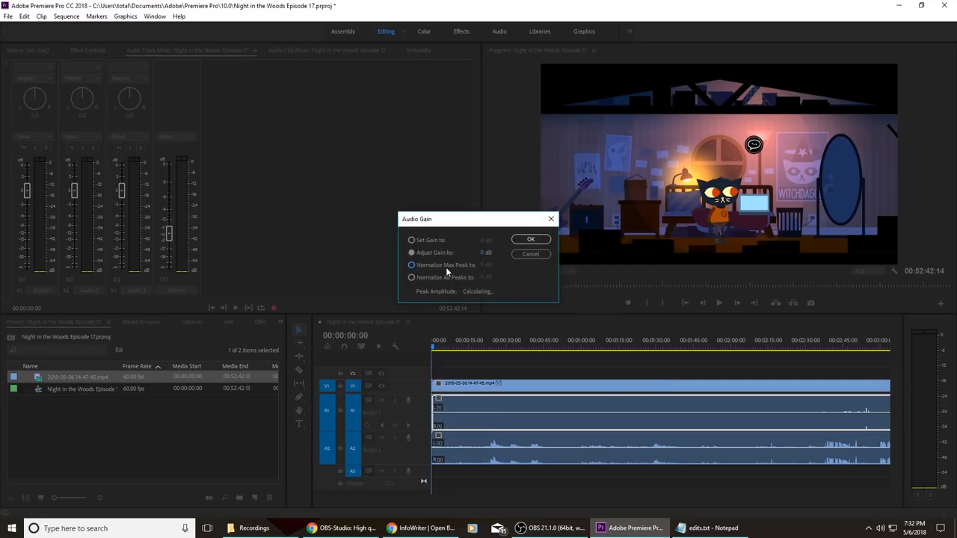
# Normalize the clip's audio to a 0 dB maximum peak in Audio Gain
pyautogui.click(411, 265)
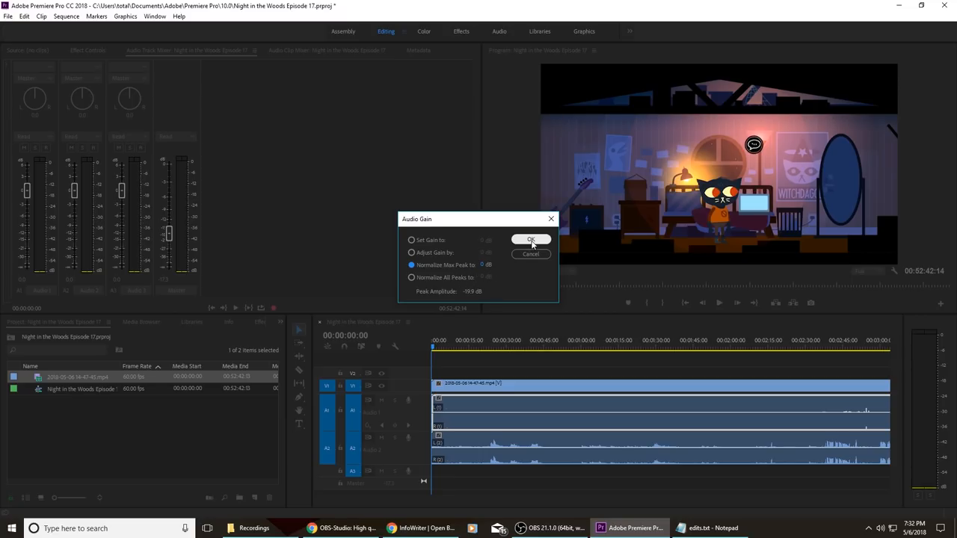
pyautogui.click(531, 239)
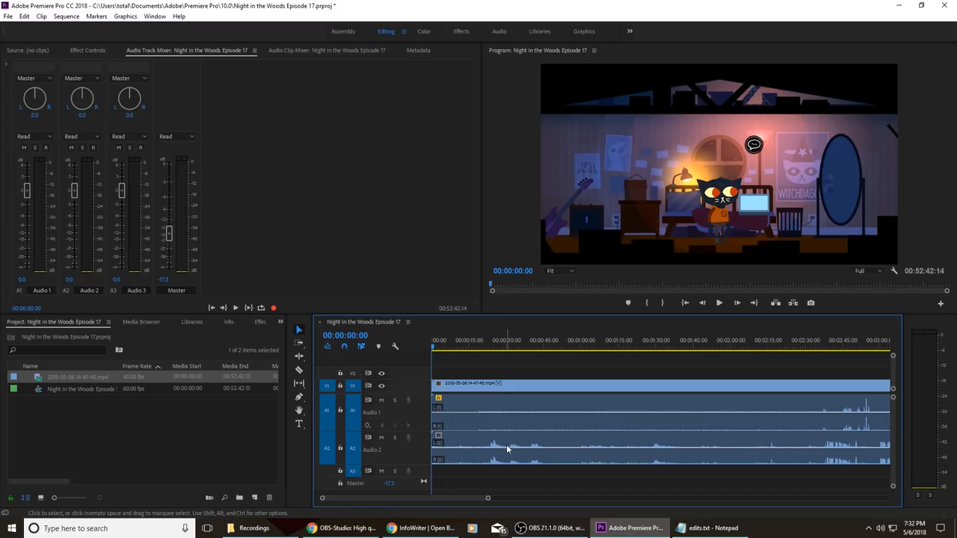
pyautogui.moveTo(524, 456)
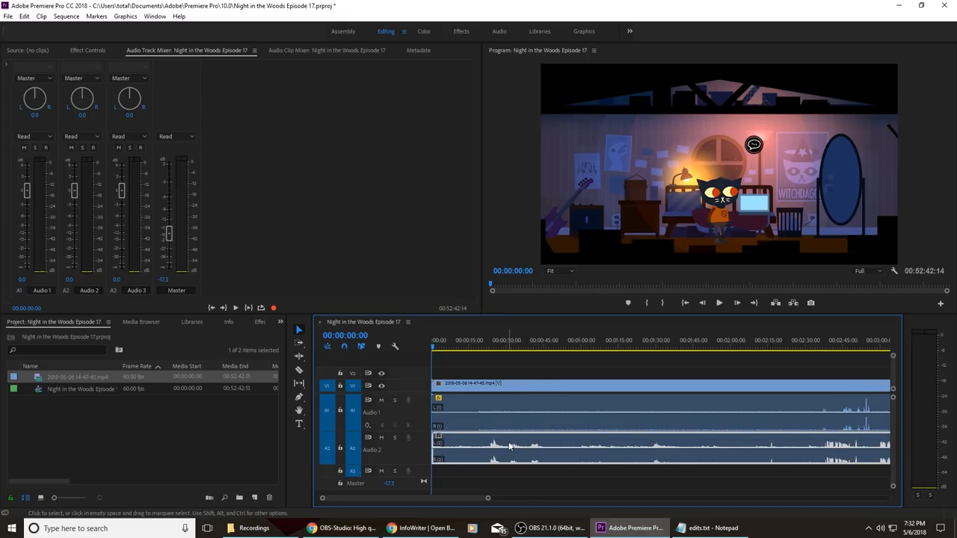
# Send the Audio 2 clip to Audition and apply the 'voice over' Effects Rack preset
pyautogui.rightClick(511, 446)
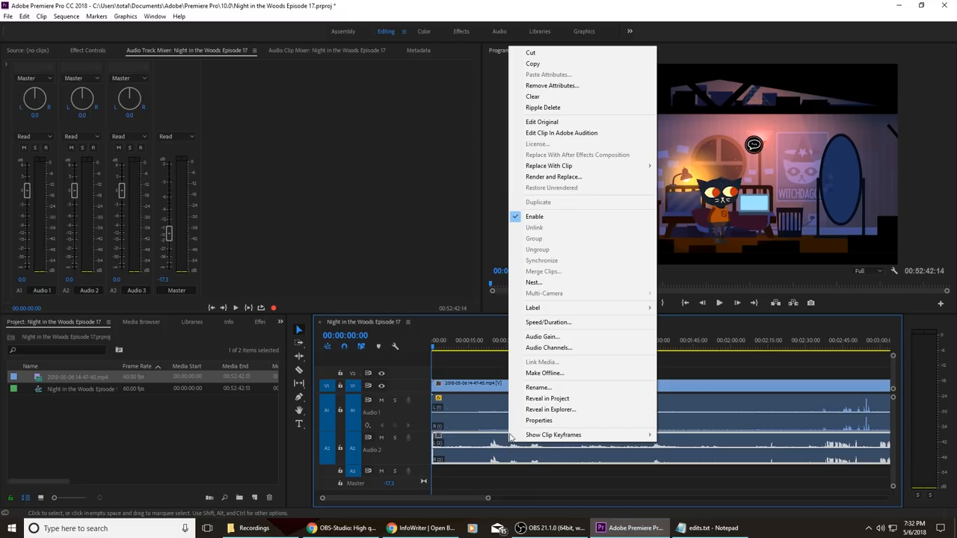
pyautogui.moveTo(573, 133)
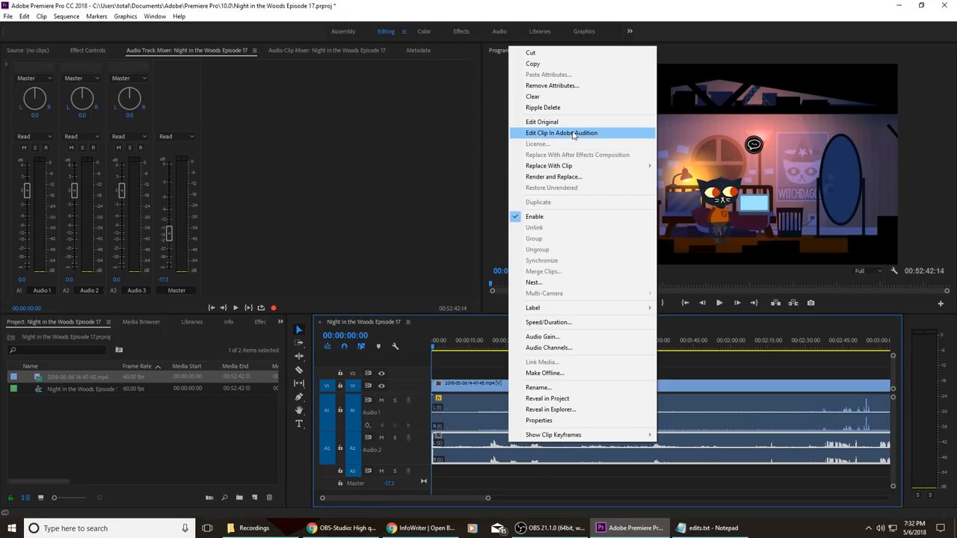
pyautogui.click(553, 177)
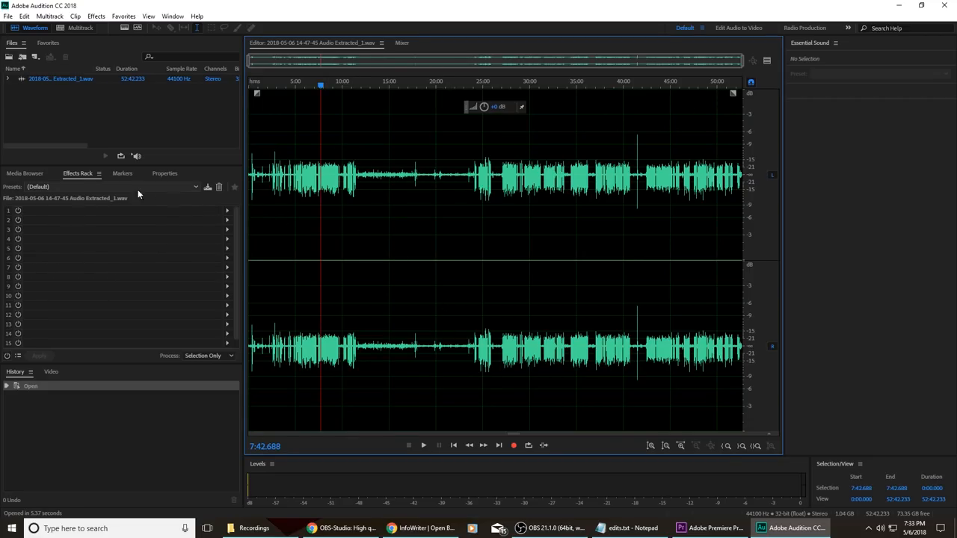
pyautogui.click(196, 186)
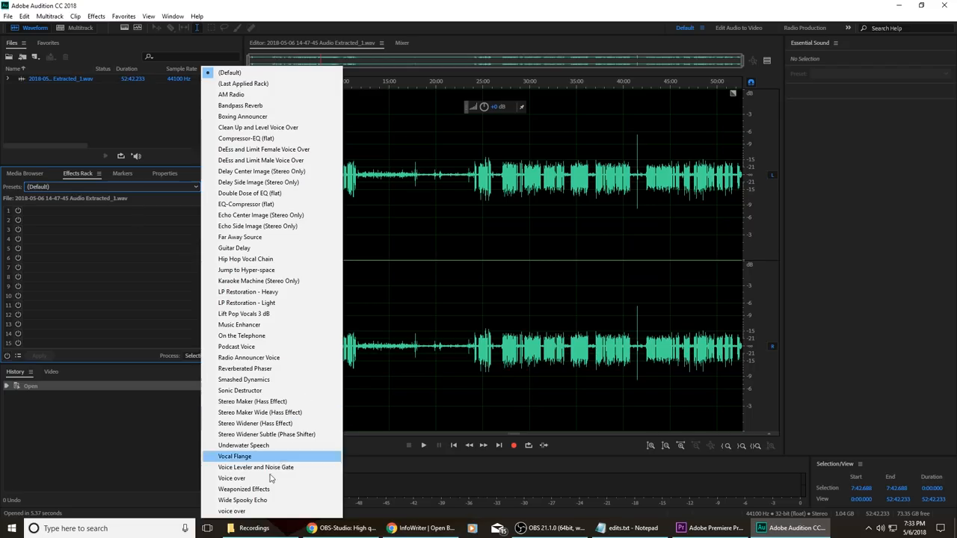
pyautogui.click(231, 478)
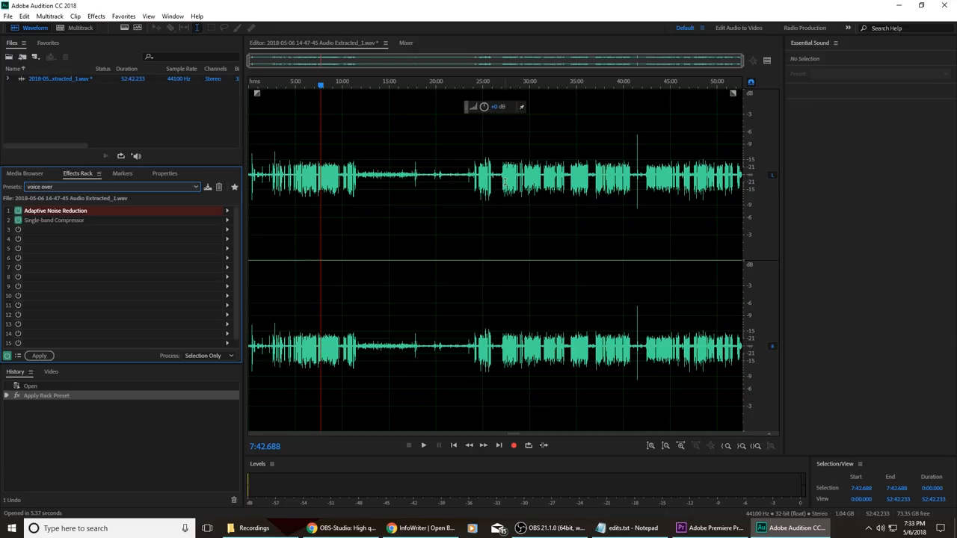
pyautogui.click(39, 355)
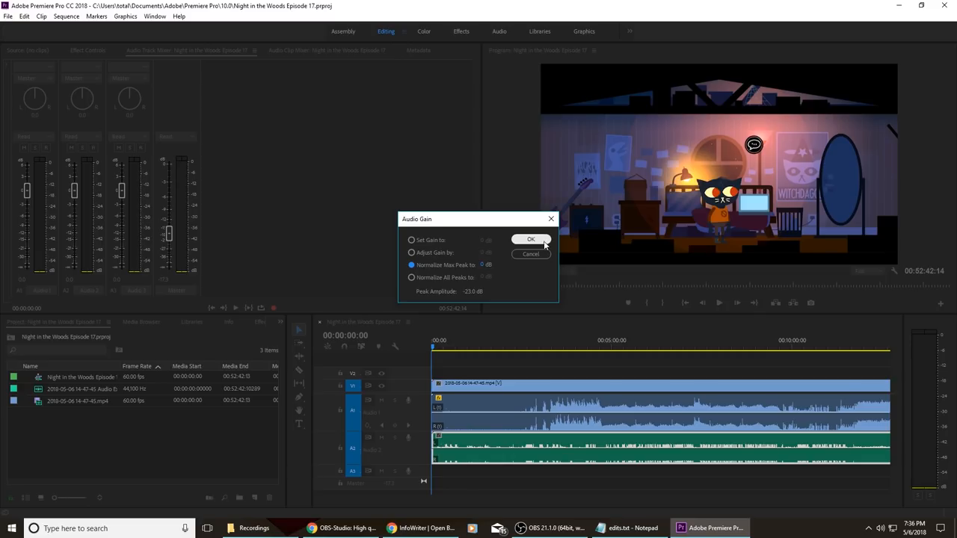
# Confirm Normalize Max Peak to 0 dB on the Audition-processed Audio 2 clip
pyautogui.click(531, 239)
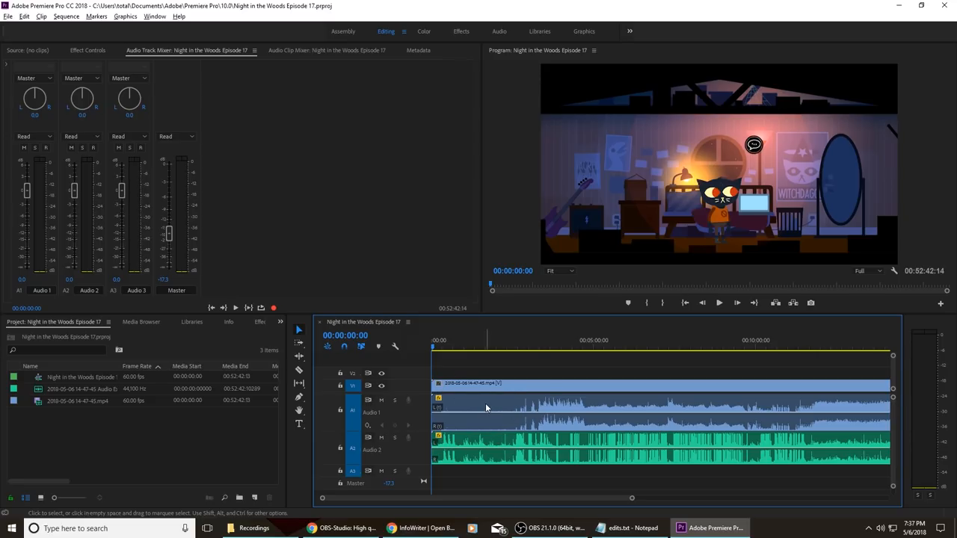
pyautogui.moveTo(200, 108)
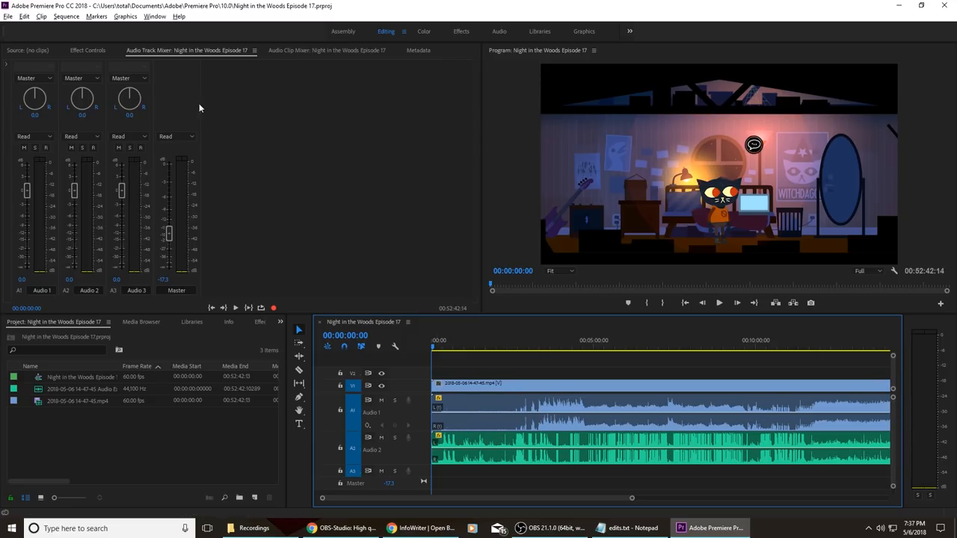
pyautogui.moveTo(193, 244)
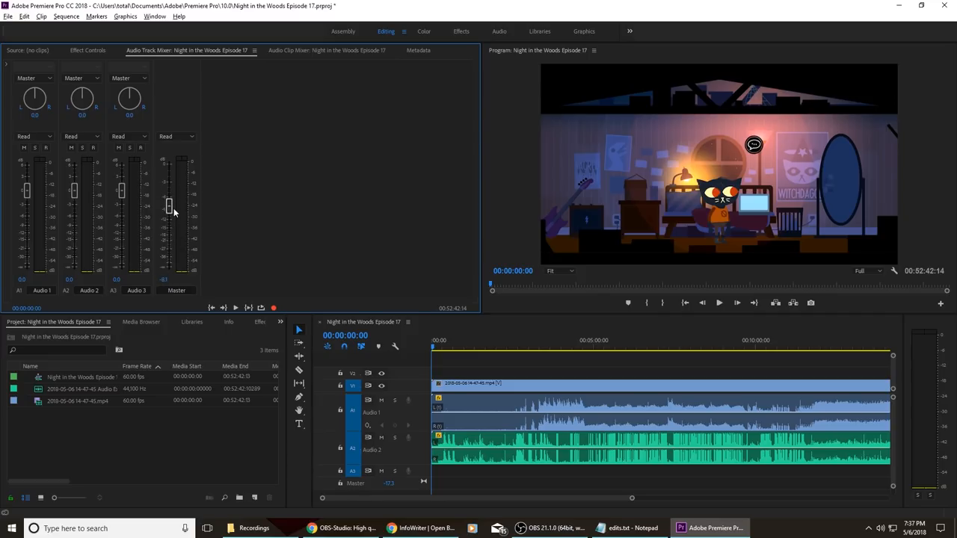
# Set the Master fader to about -16.7 dB and move the playhead into the episode
pyautogui.moveTo(169, 206); pyautogui.dragTo(169, 231)
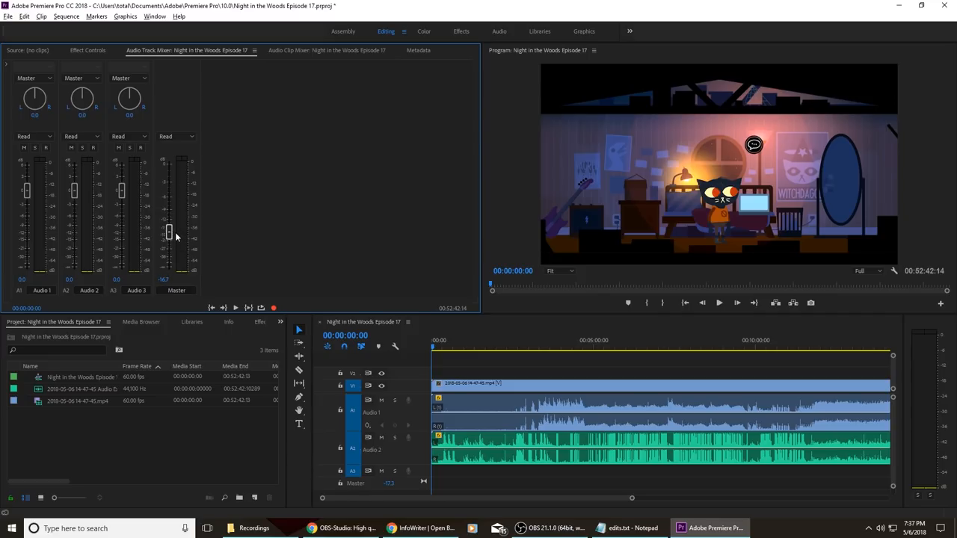
pyautogui.moveTo(170, 232); pyautogui.dragTo(170, 239)
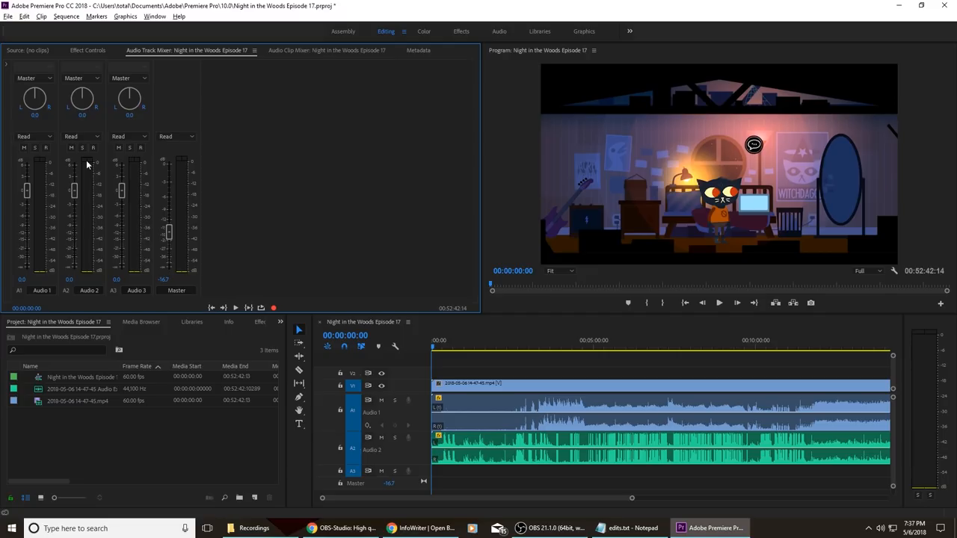
pyautogui.moveTo(102, 231)
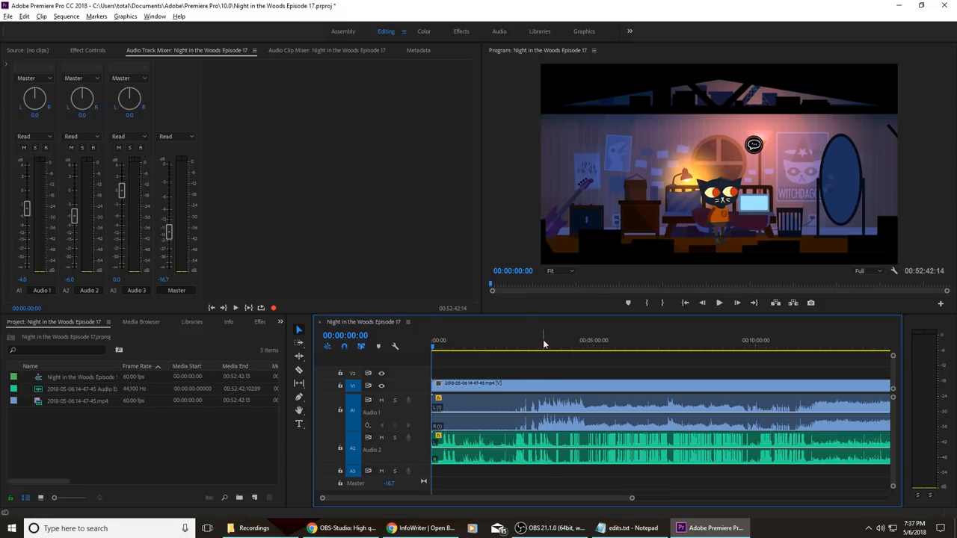
pyautogui.click(718, 303)
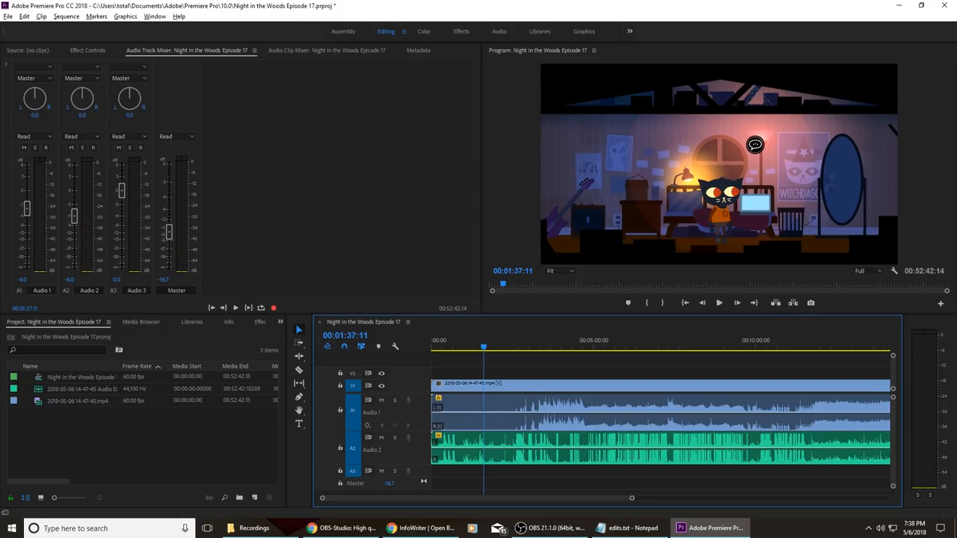
# Bring the edits.txt Notepad log of timestamps to the front
pyautogui.click(632, 529)
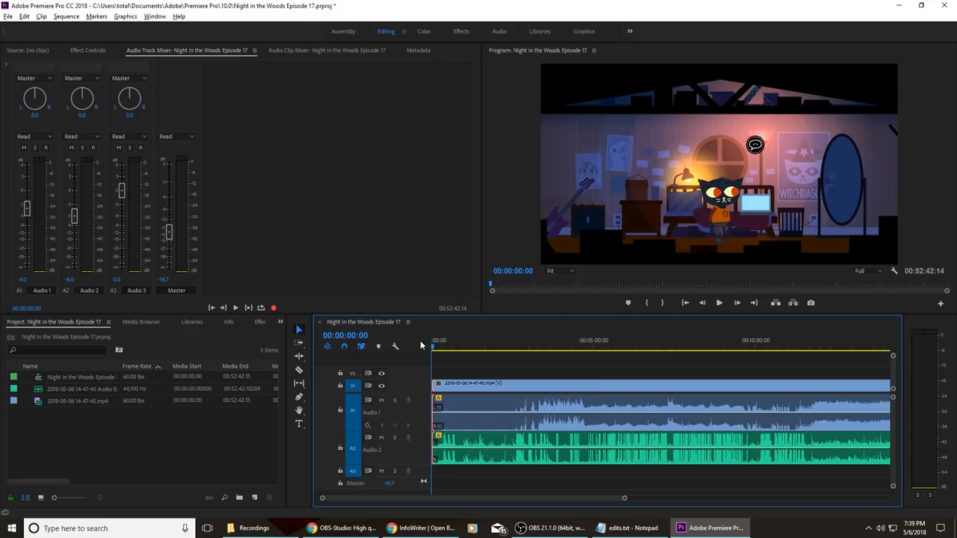
pyautogui.click(478, 346)
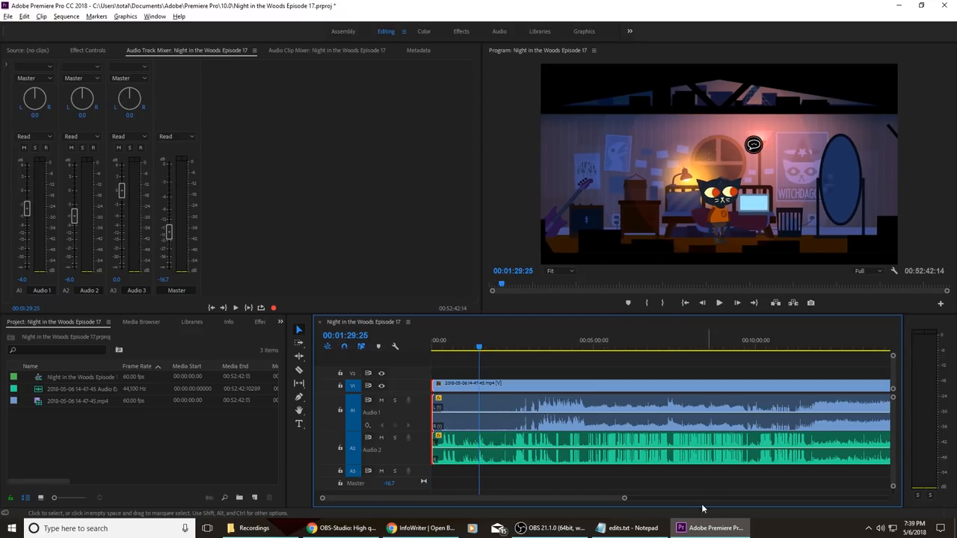
pyautogui.click(632, 528)
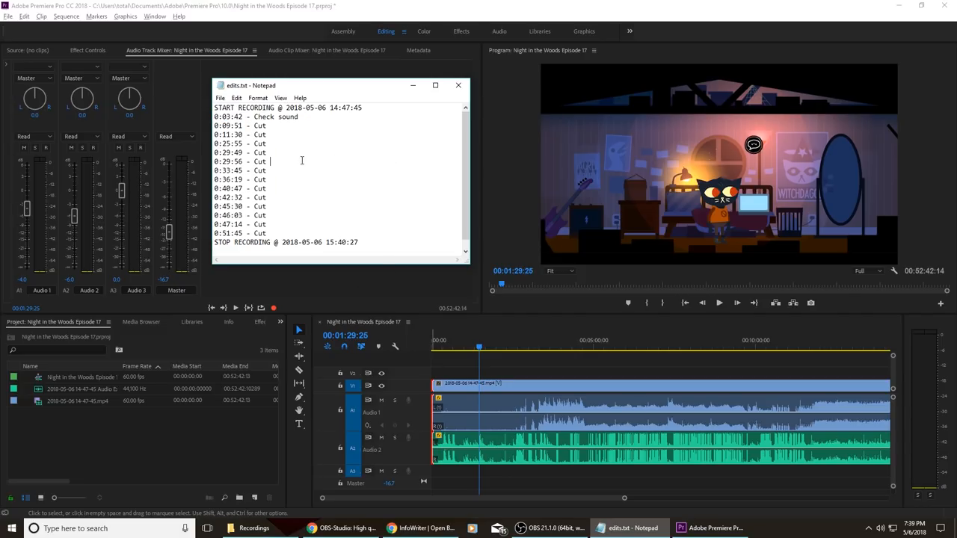
# Select a timestamp in the notes, select the gap left by cutting before 3:00, and return to notes
pyautogui.tripleClick(255, 116)
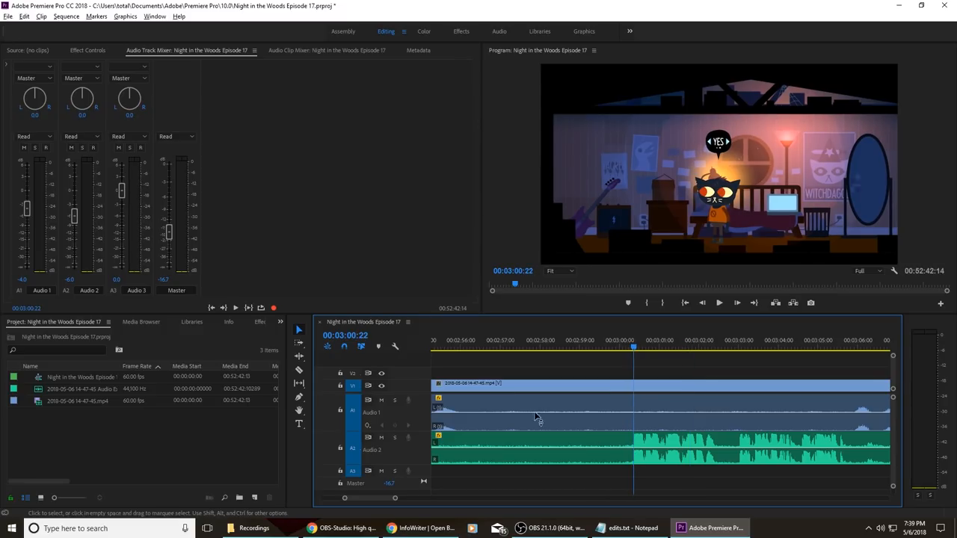
pyautogui.moveTo(363, 338)
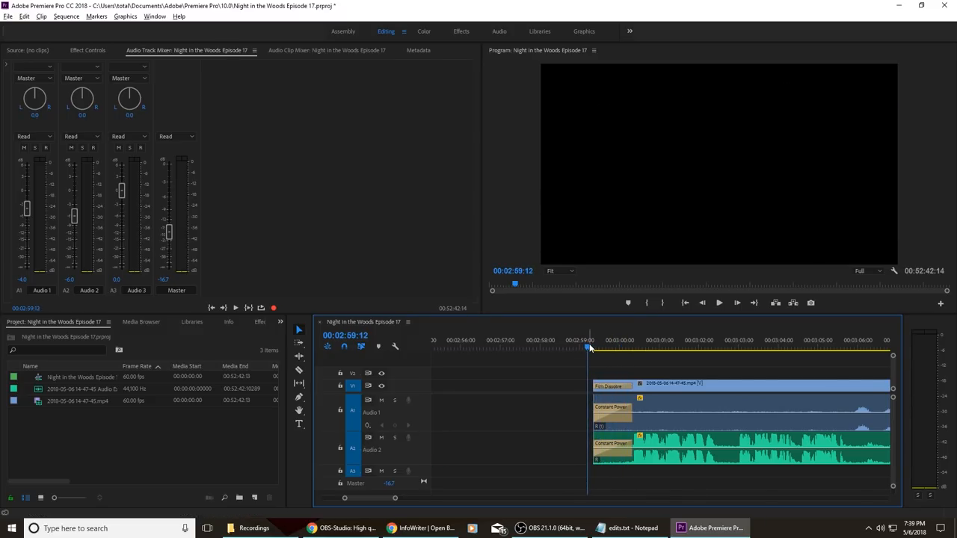
pyautogui.click(719, 303)
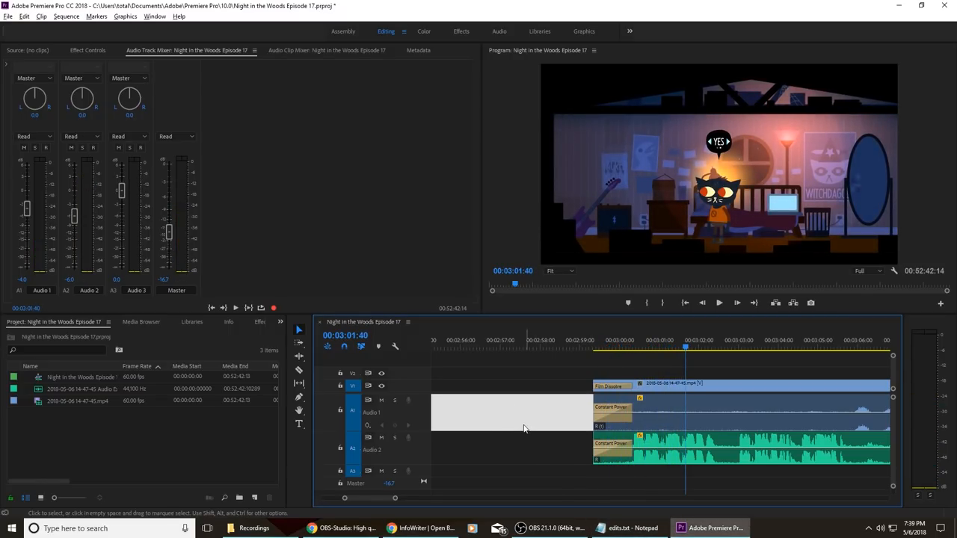
pyautogui.click(631, 528)
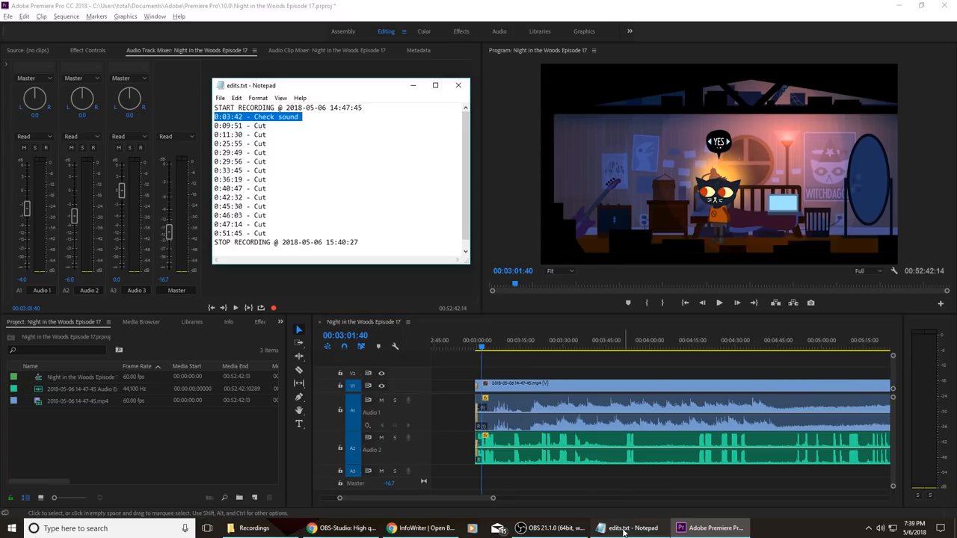
# Check the 'Check sound' note and pull Audio 2 volume down between the 3:36 and 3:51 keyframes
pyautogui.click(300, 116)
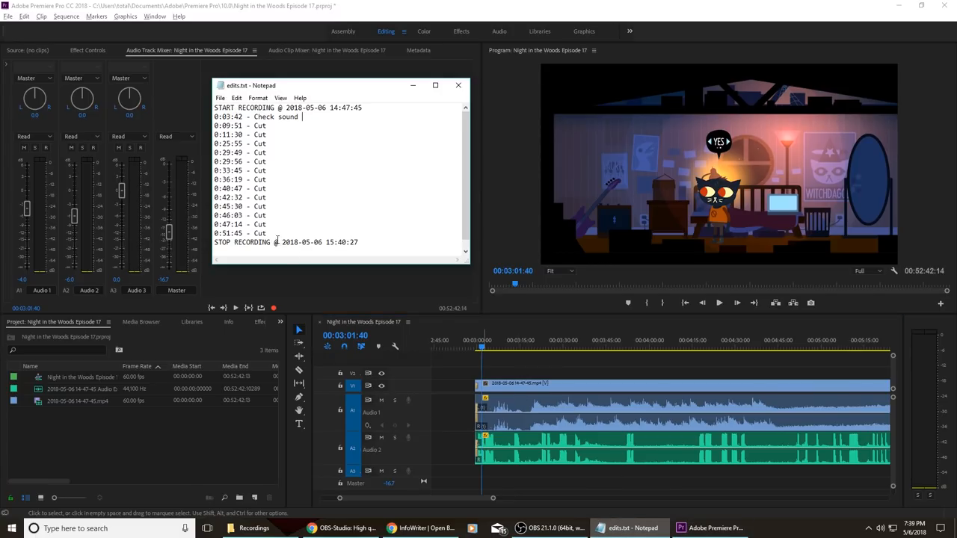
pyautogui.moveTo(327, 172)
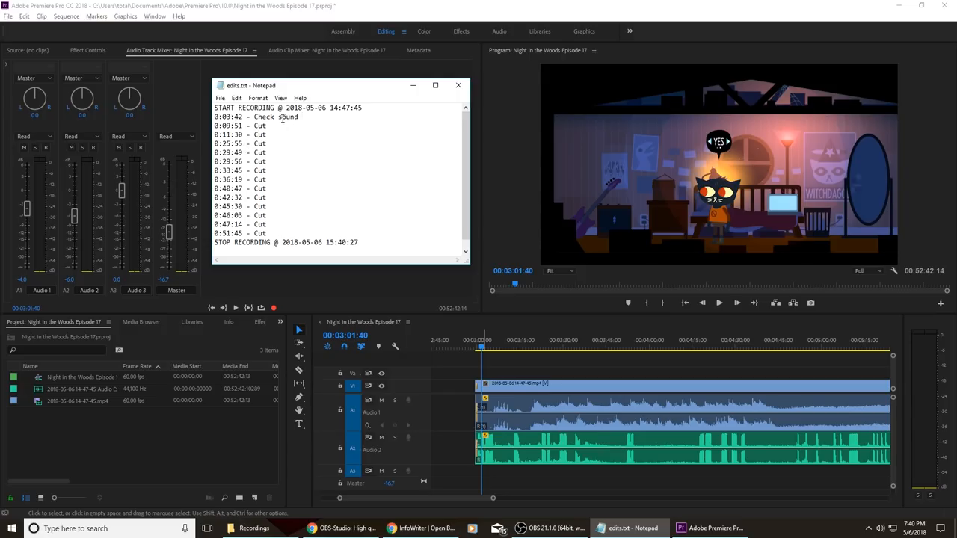
pyautogui.tripleClick(257, 117)
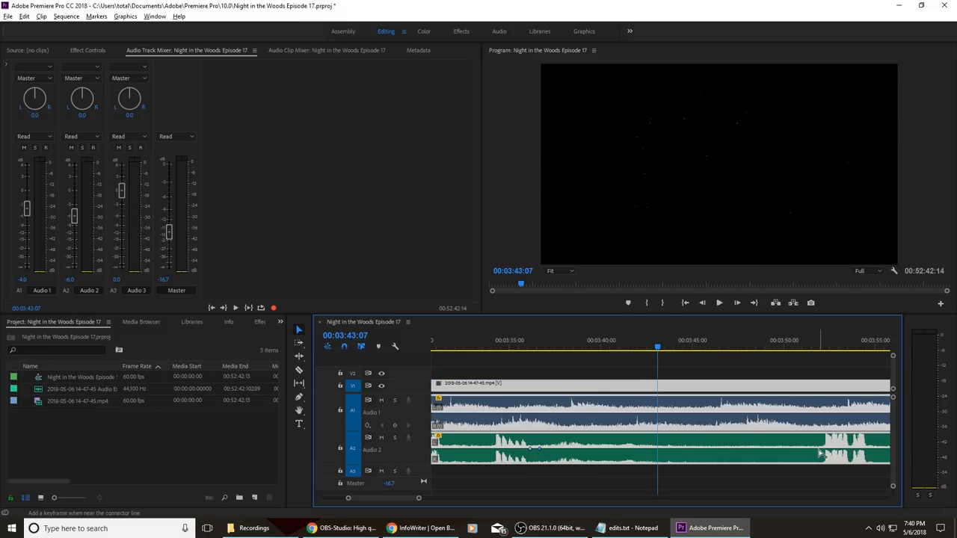
pyautogui.moveTo(538, 448); pyautogui.dragTo(818, 456)
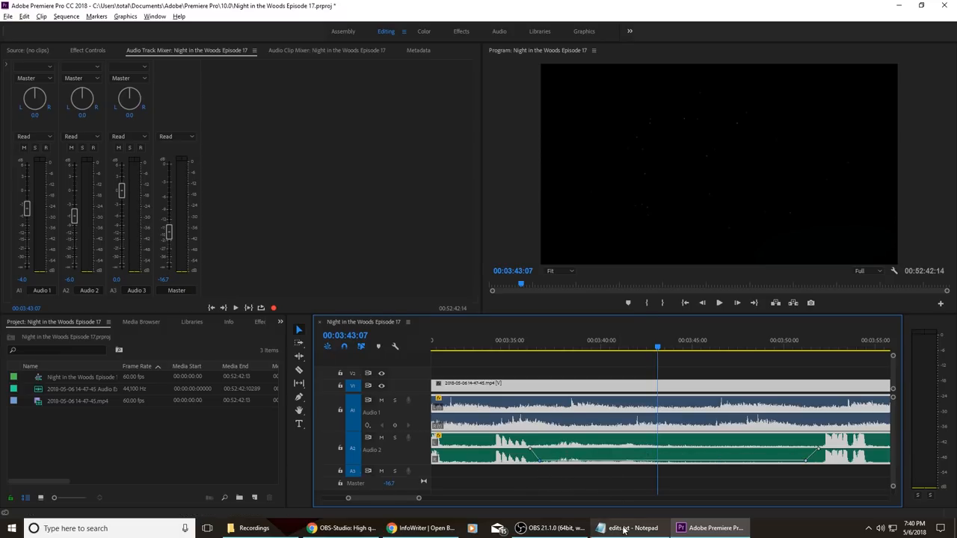
pyautogui.click(632, 528)
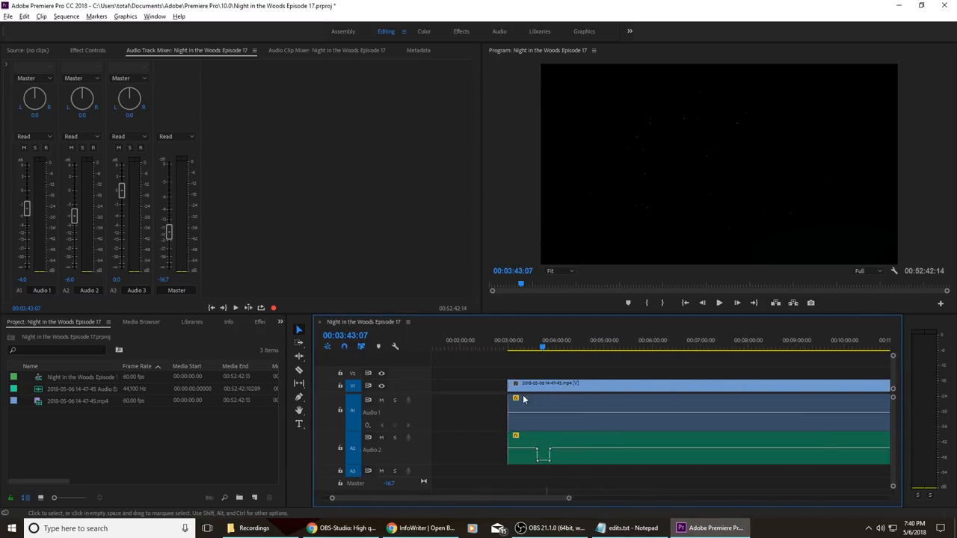
# Move the playhead to about 9:45–9:48 in the sequence
pyautogui.click(669, 347)
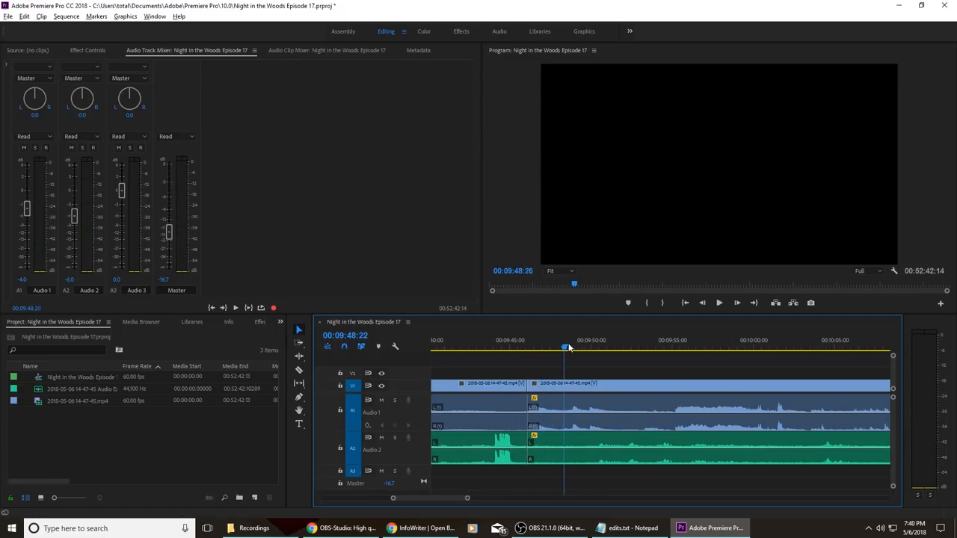
pyautogui.click(665, 347)
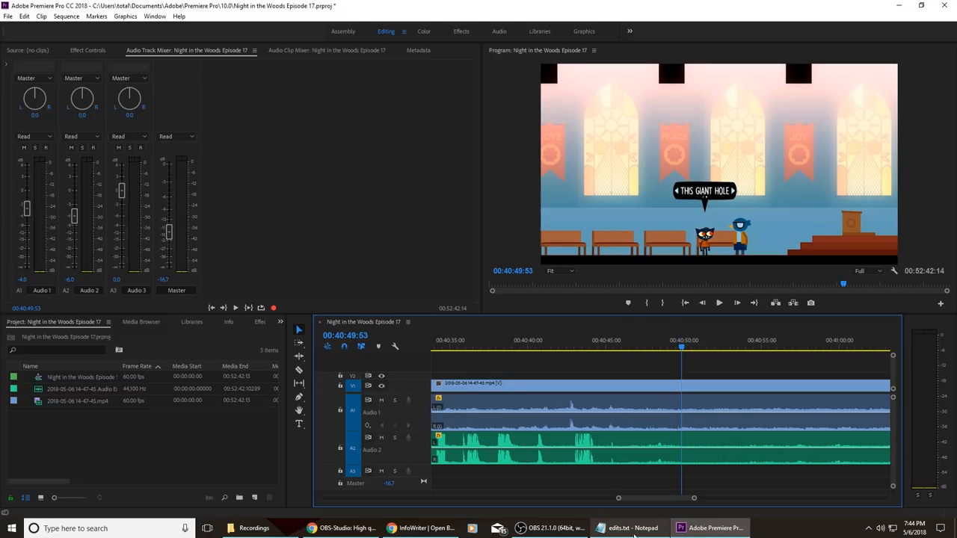
pyautogui.click(630, 527)
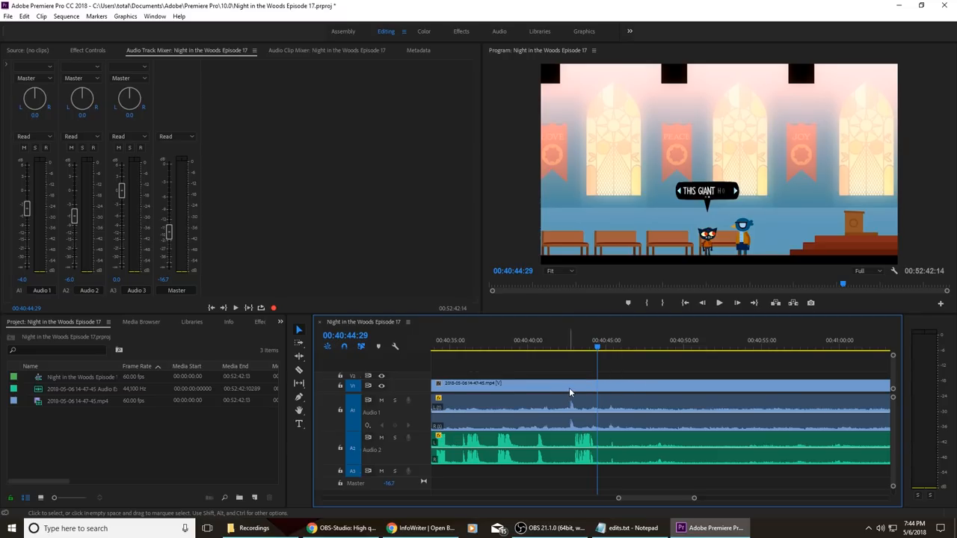
pyautogui.moveTo(589, 455)
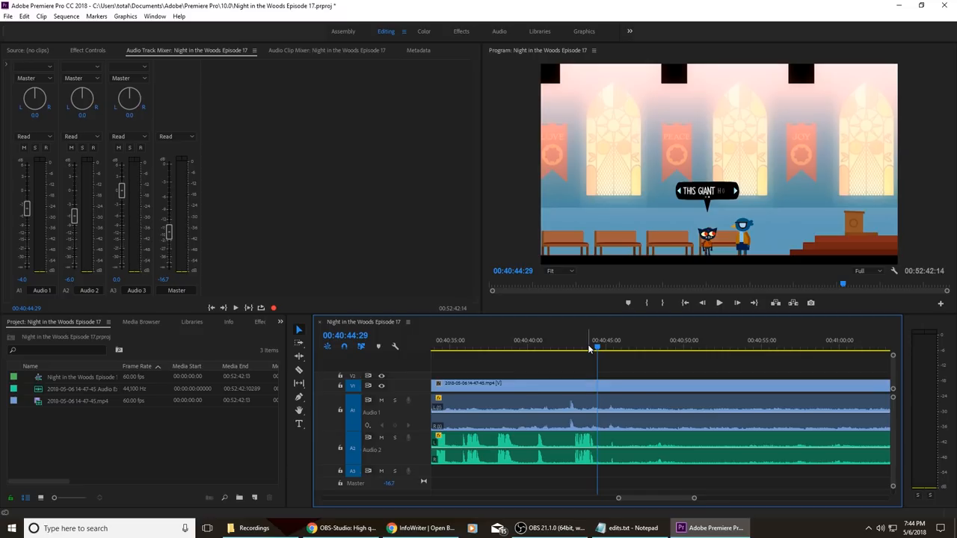
pyautogui.click(630, 528)
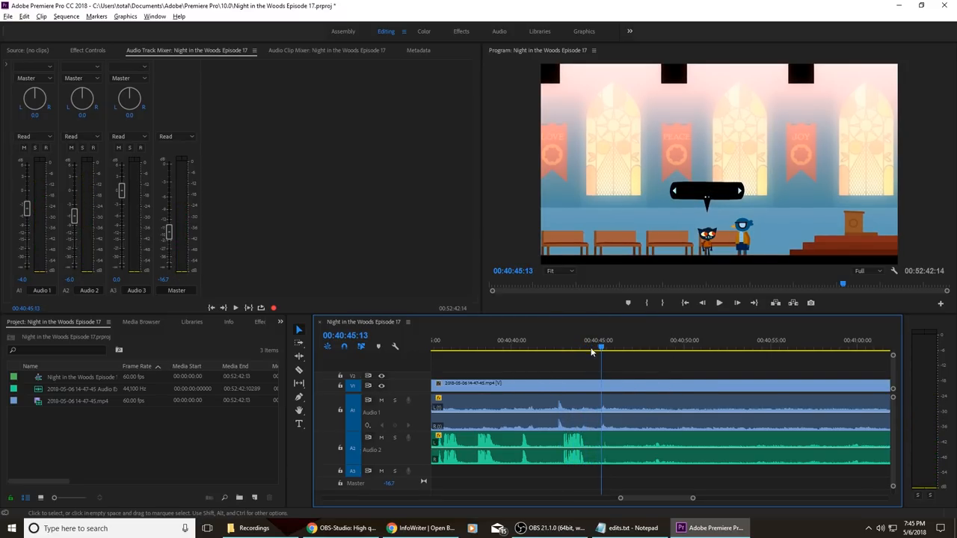
pyautogui.click(621, 346)
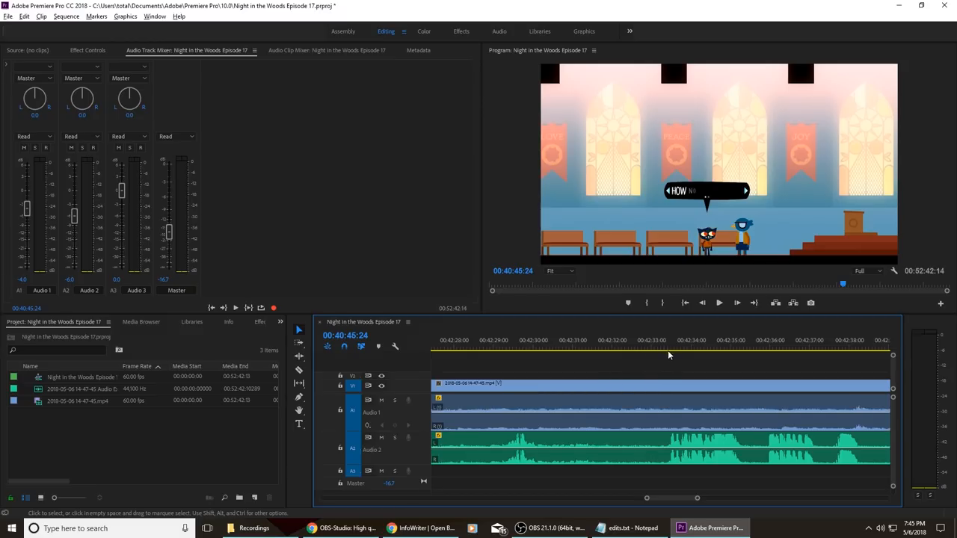
pyautogui.click(718, 303)
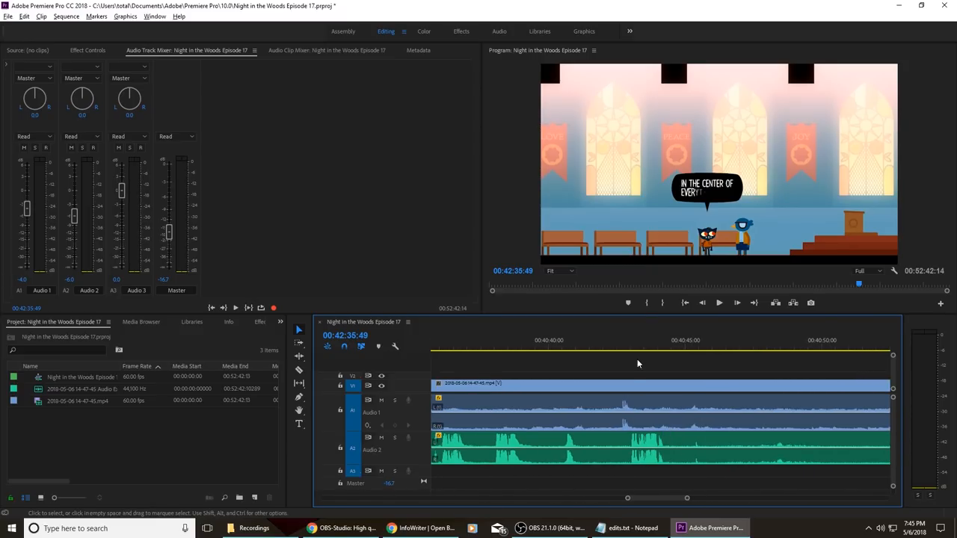
pyautogui.click(637, 347)
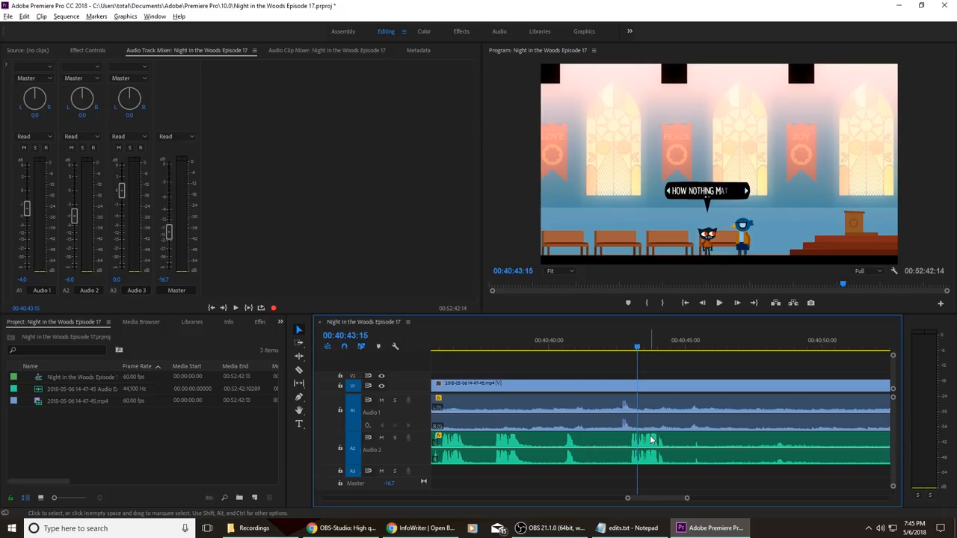
pyautogui.click(573, 340)
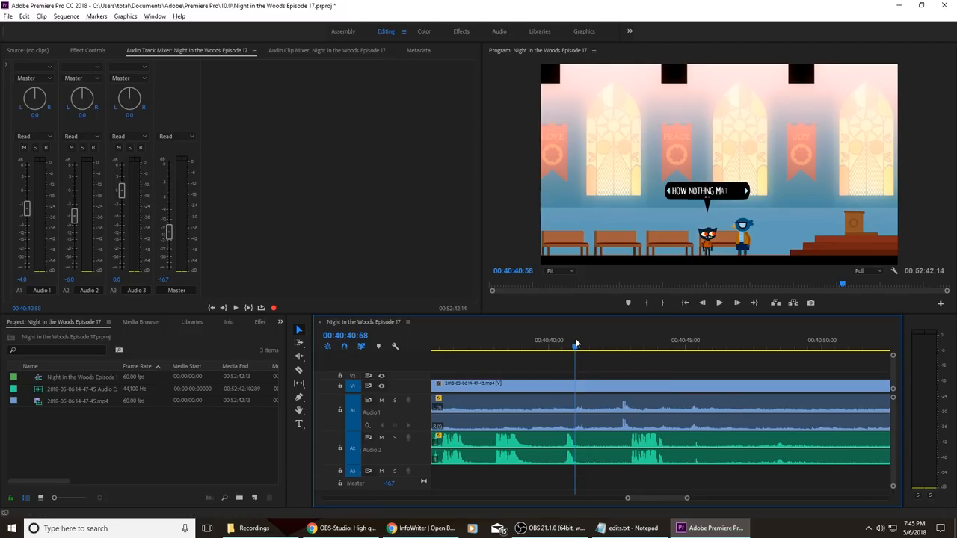
pyautogui.click(719, 303)
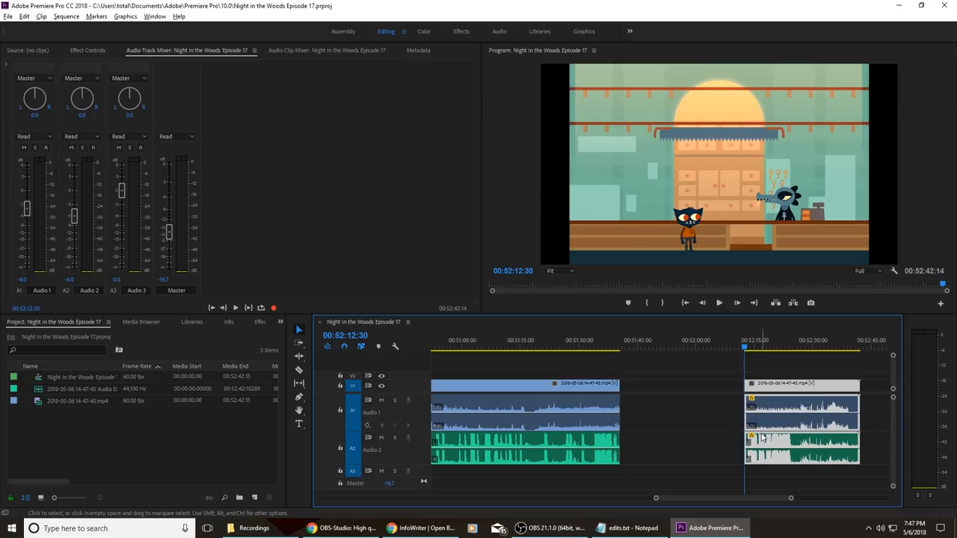
pyautogui.moveTo(824, 359)
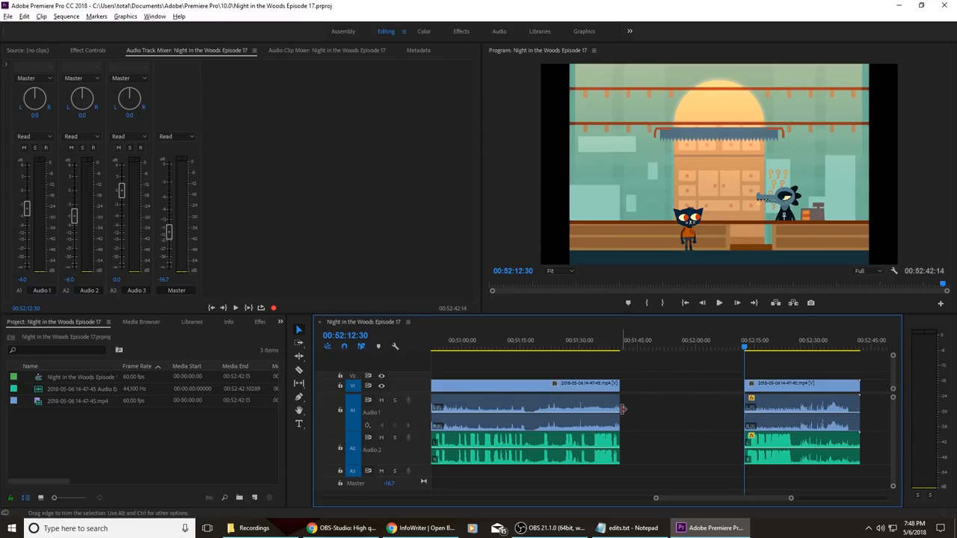
pyautogui.moveTo(615, 337)
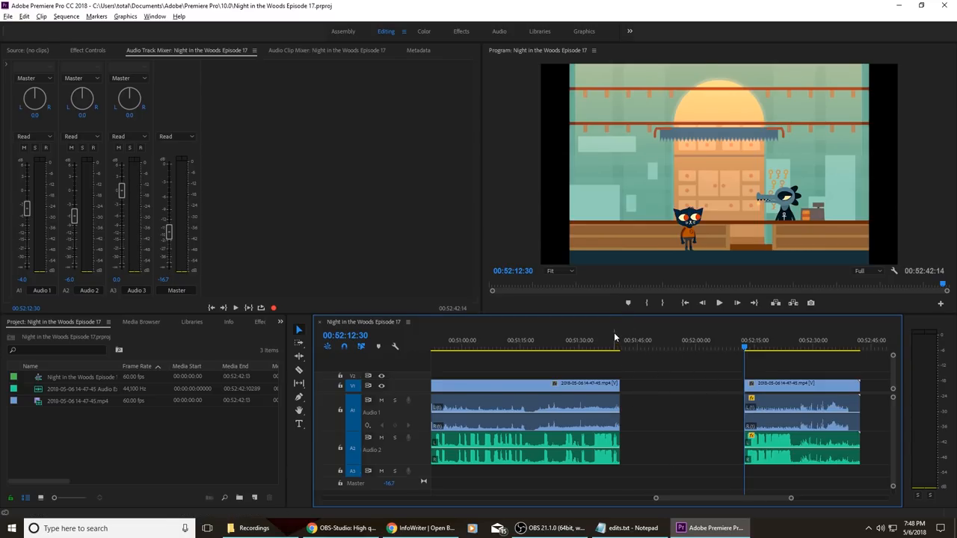
# Check the cut edges: end of the earlier clip and start of the final clip
pyautogui.click(614, 346)
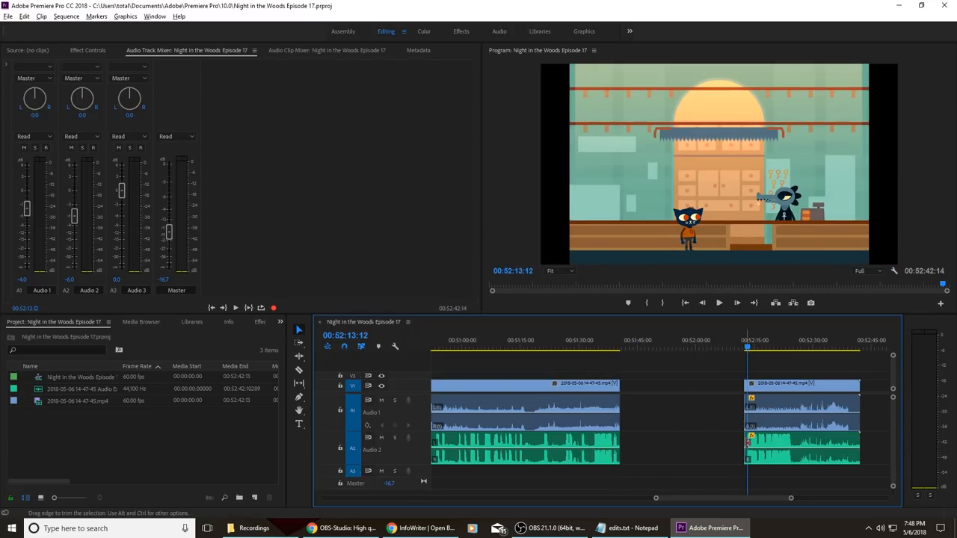
pyautogui.click(630, 527)
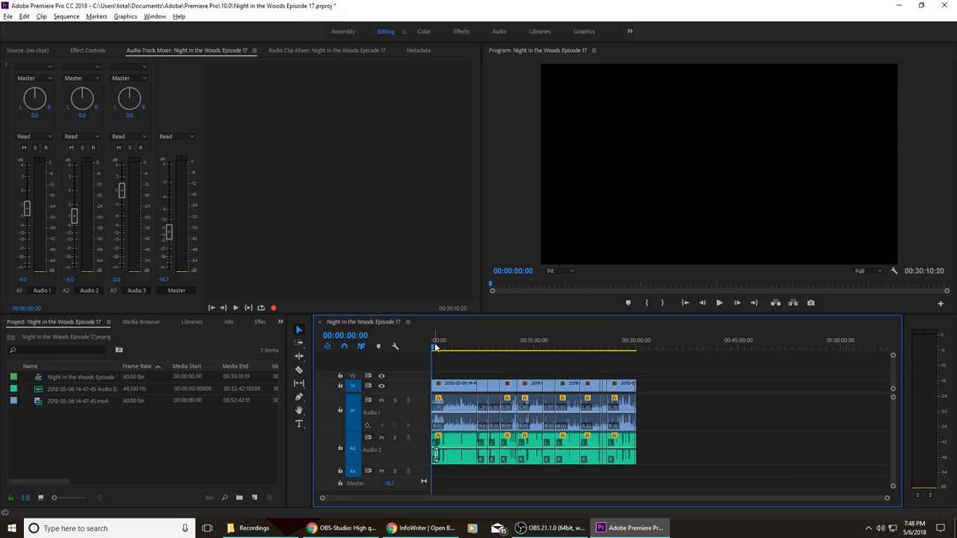
# Jump to the sequence start and end to confirm the 00:30:10:20 length
pyautogui.click(634, 349)
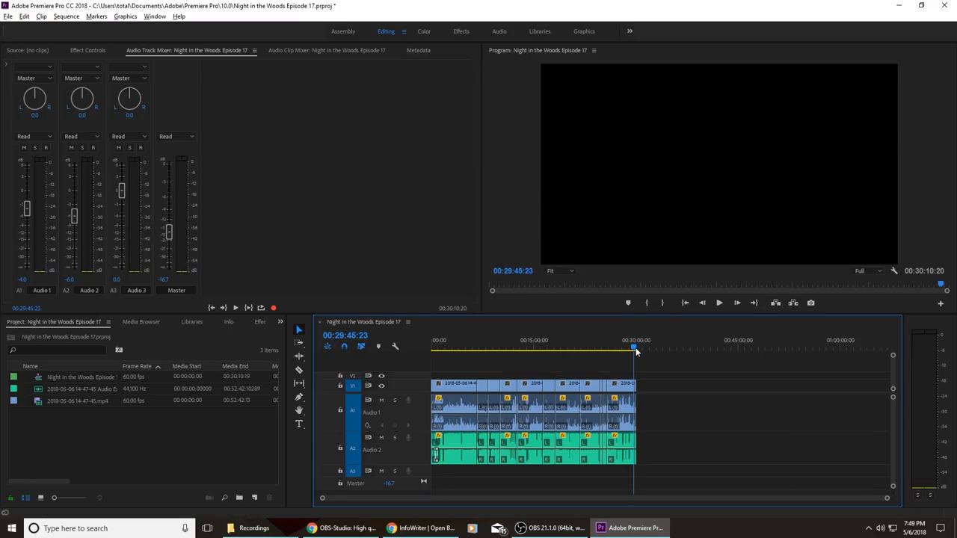
pyautogui.click(636, 348)
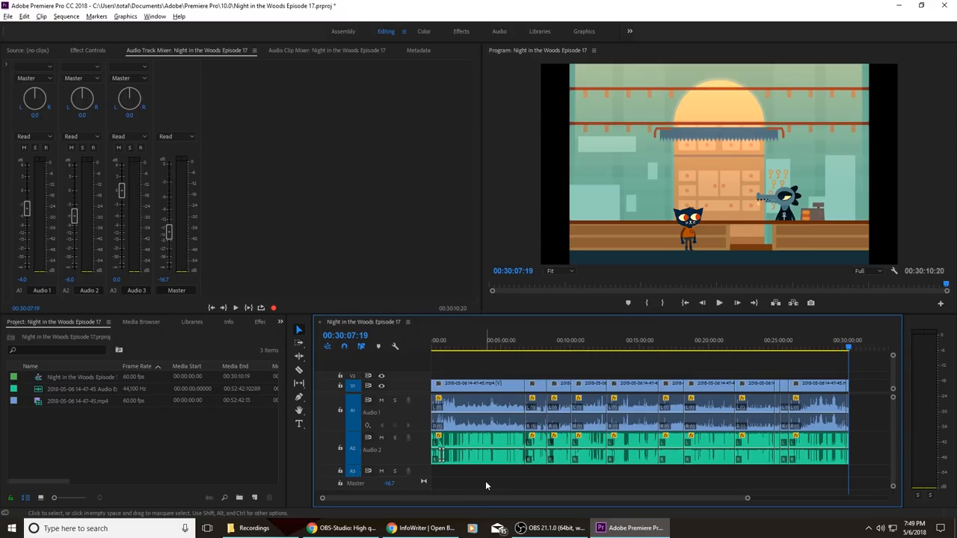
pyautogui.moveTo(494, 394)
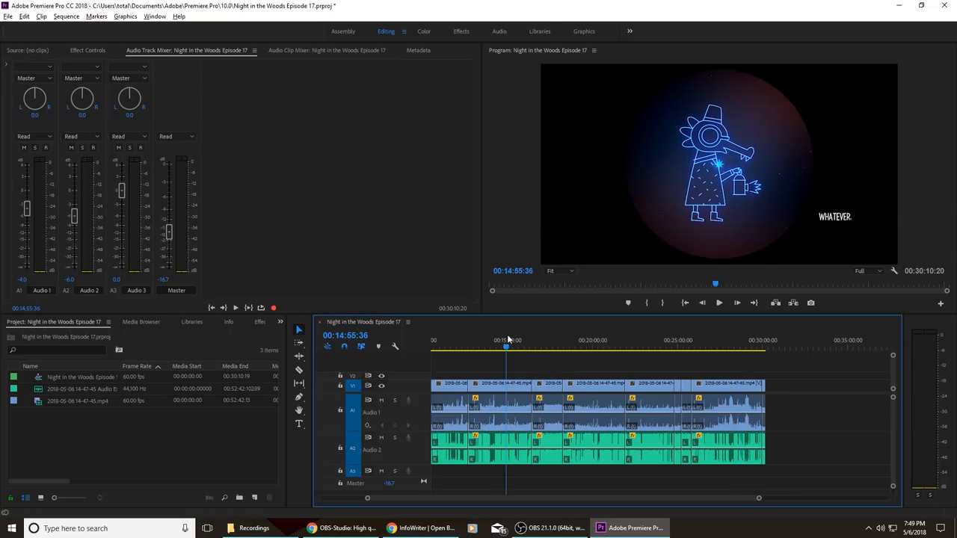
# Preview the episode around 15:00 on the constellation scene
pyautogui.click(719, 303)
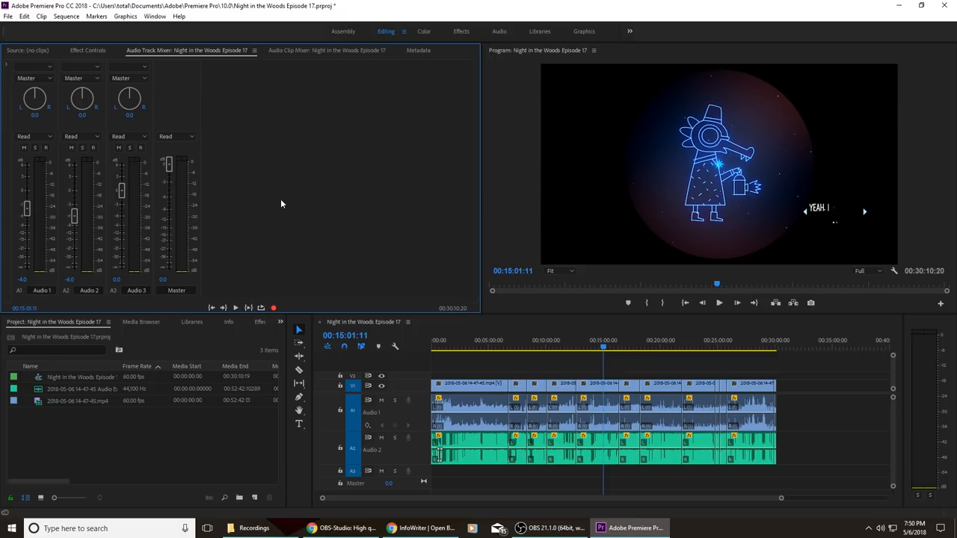
pyautogui.moveTo(285, 196)
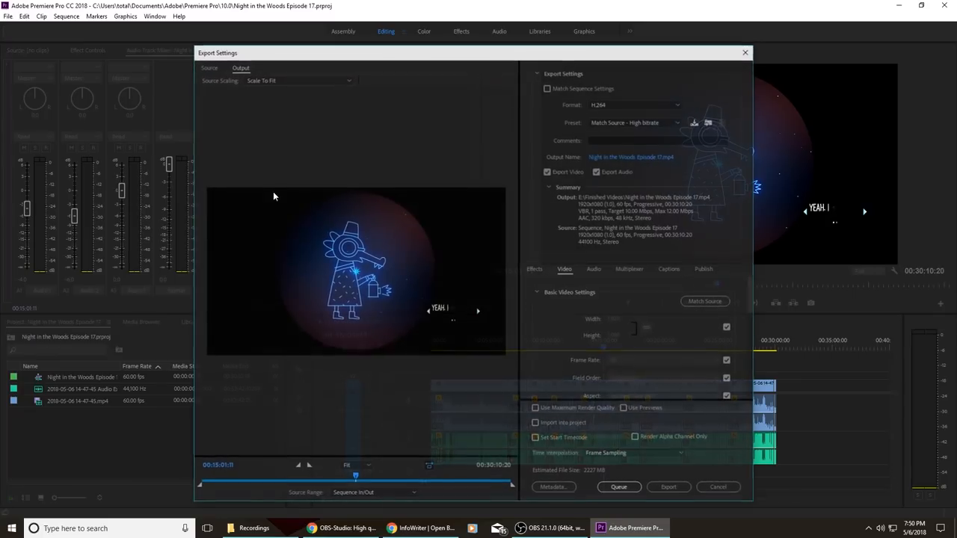
# Set VBR bitrate to 15 Mbps target and 30 Mbps maximum, then queue the export
pyautogui.scroll(-3)
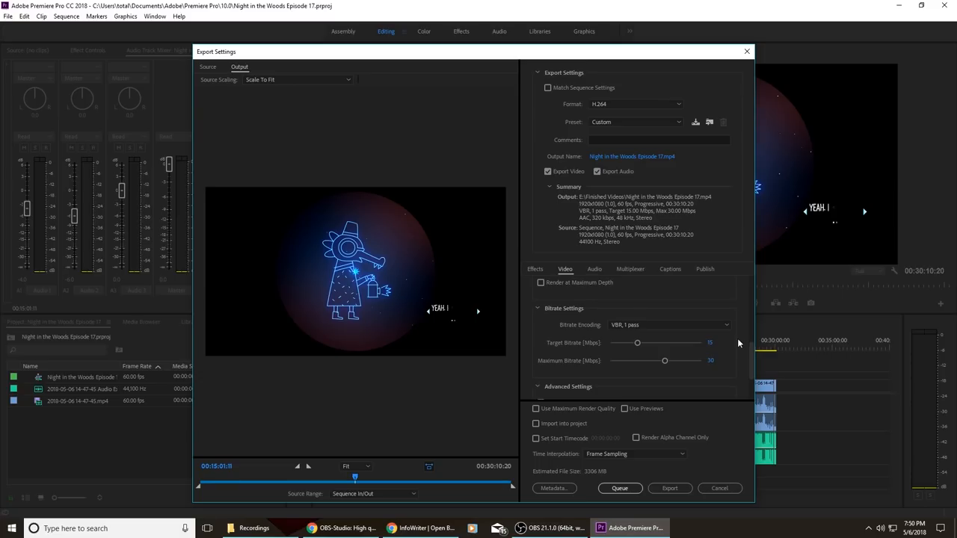
pyautogui.moveTo(714, 357)
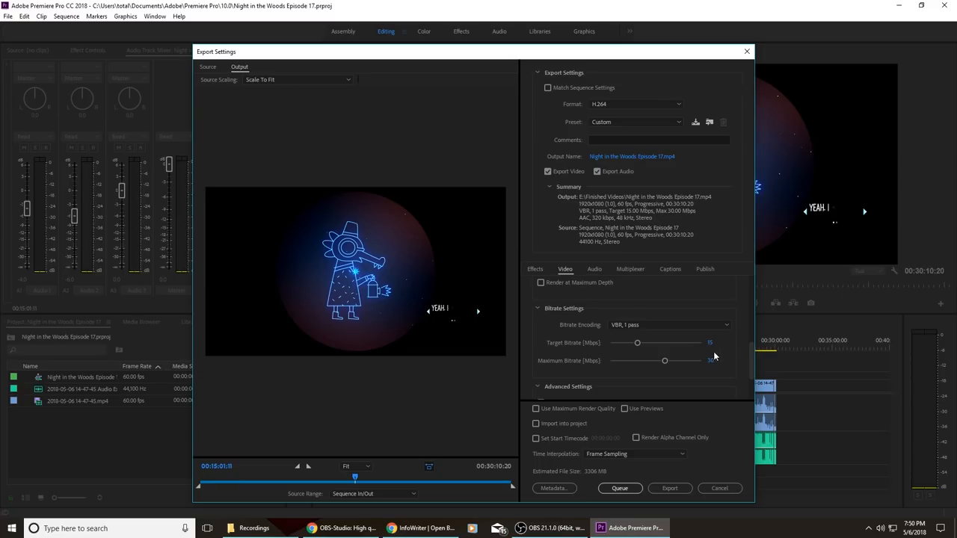
pyautogui.moveTo(216, 51); pyautogui.dragTo(200, 38)
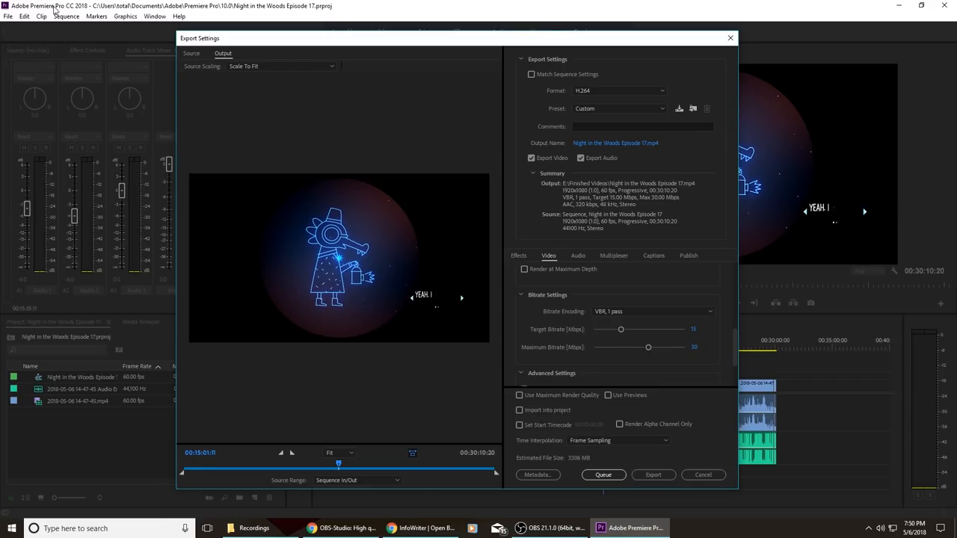
pyautogui.moveTo(441, 325)
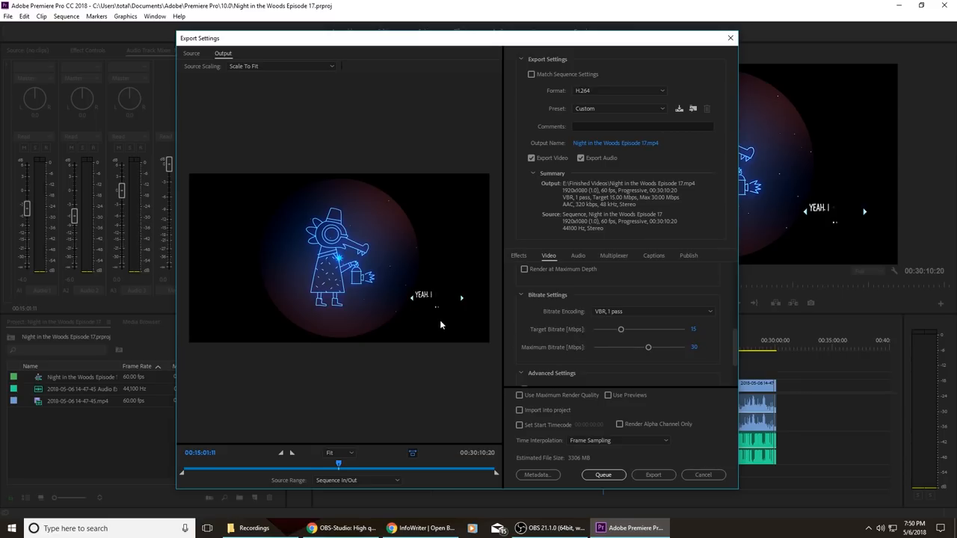
pyautogui.moveTo(436, 313)
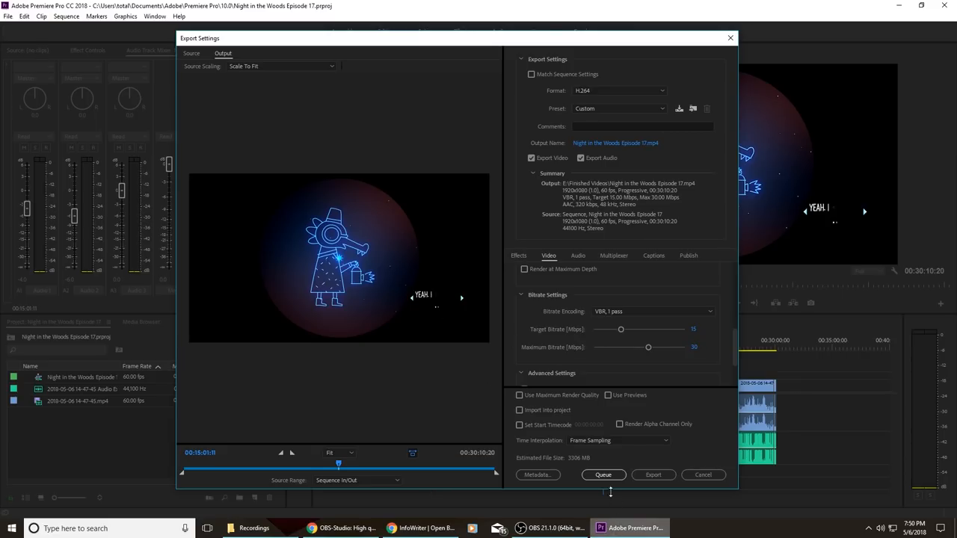
pyautogui.click(652, 474)
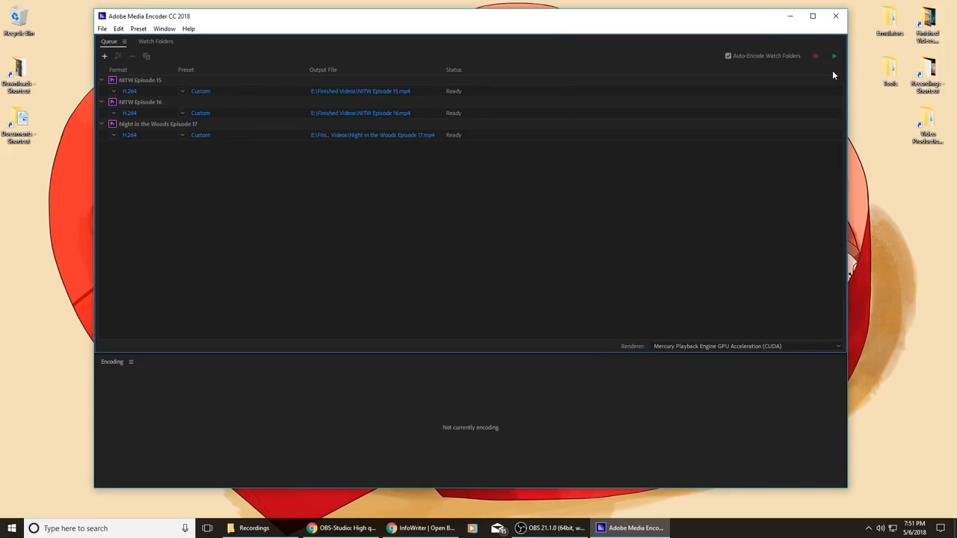
pyautogui.moveTo(177, 89)
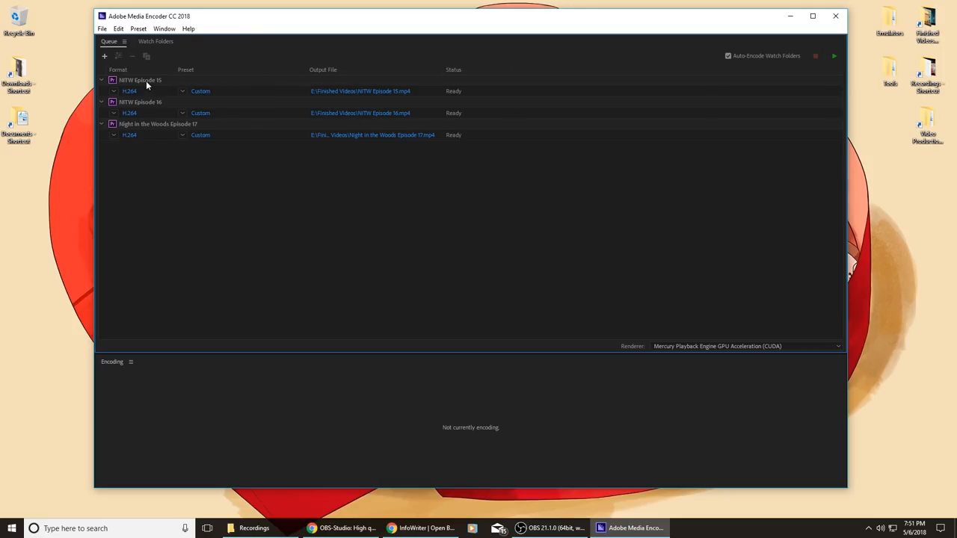
# Select the NITW Episode 15 queue entry to confirm the custom H.264 jobs are Ready
pyautogui.click(157, 123)
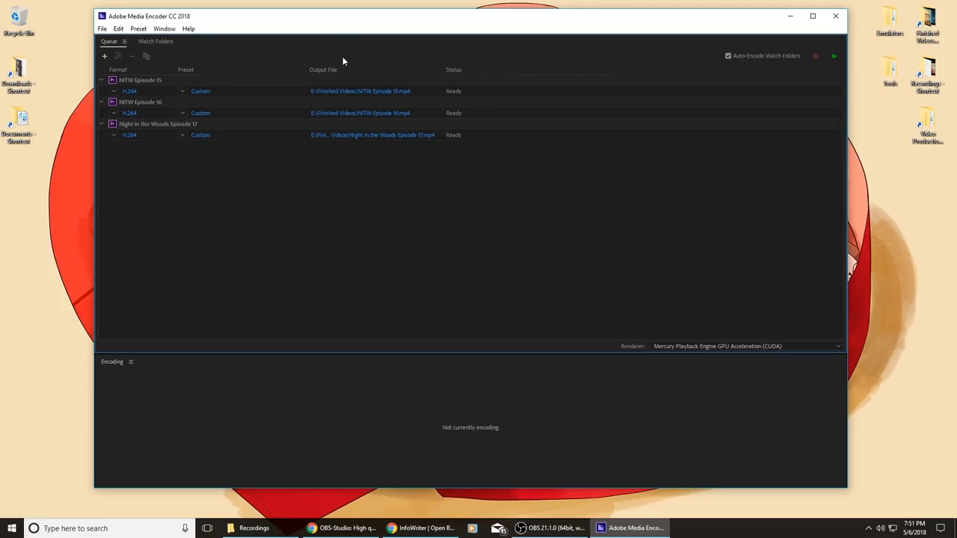
pyautogui.moveTo(374, 202)
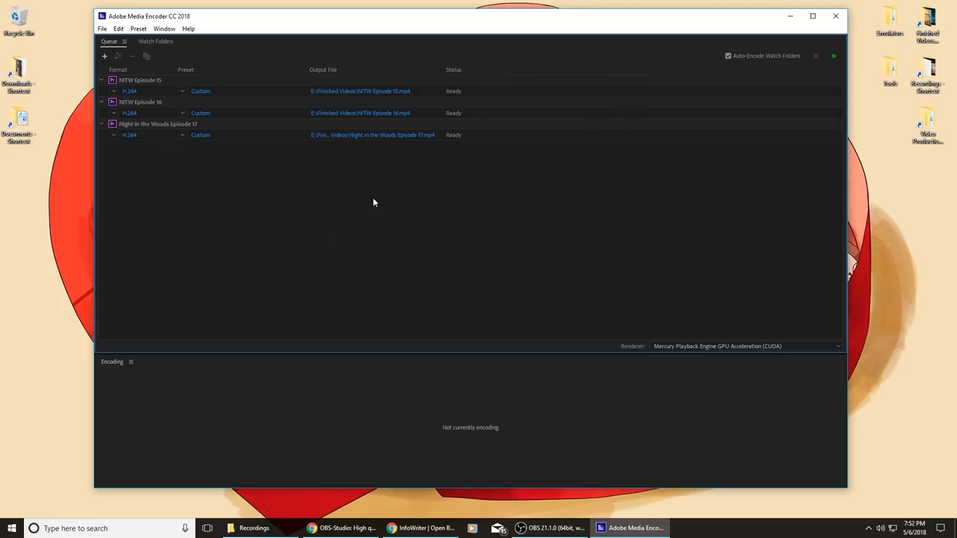
pyautogui.moveTo(819, 71)
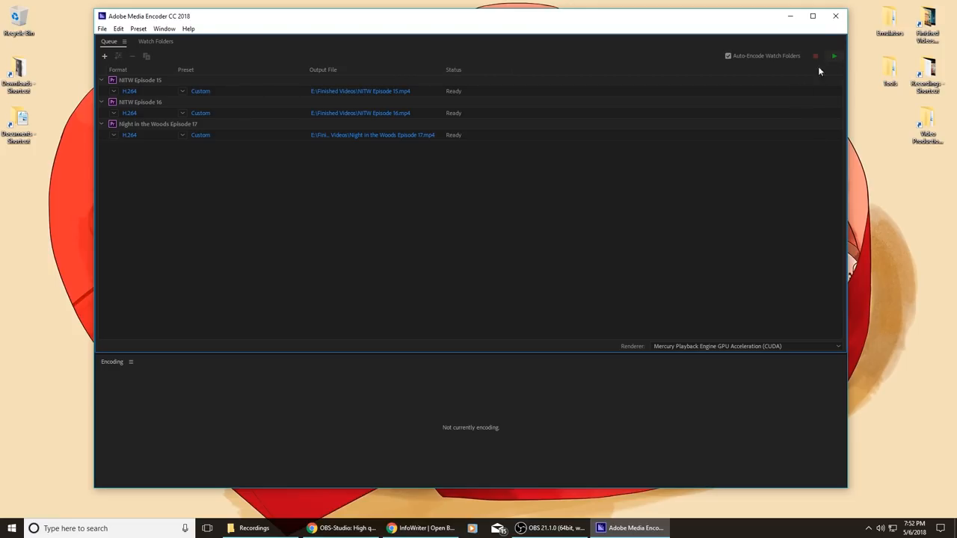
pyautogui.moveTo(179, 27)
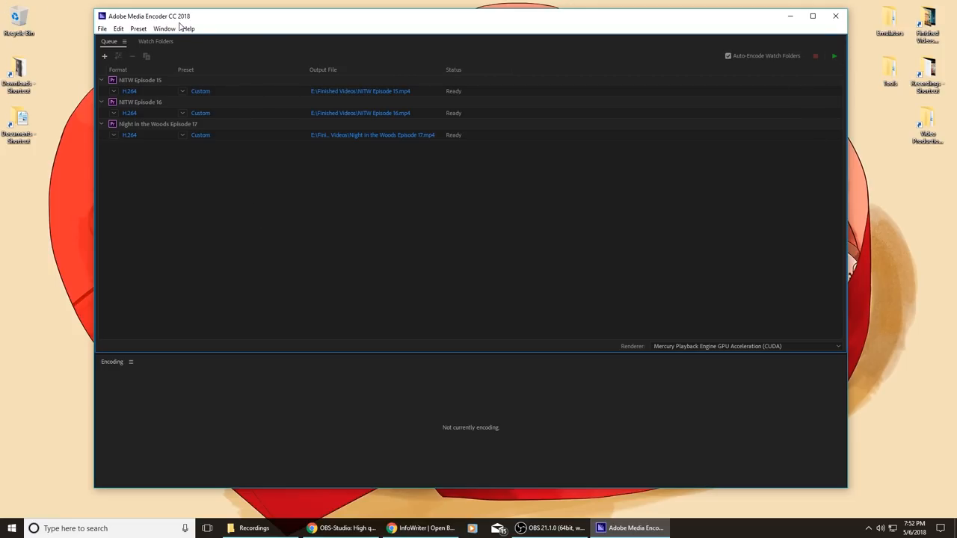
pyautogui.moveTo(465, 231)
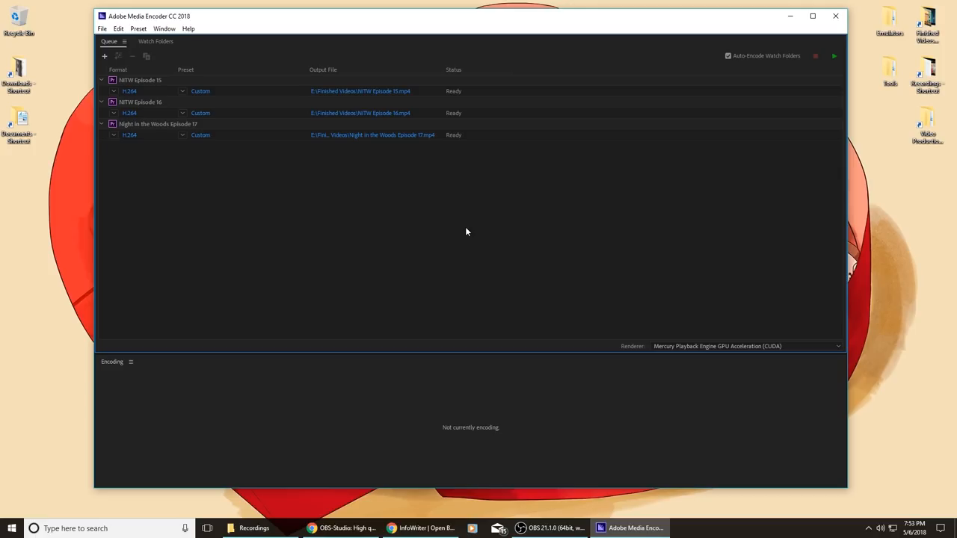
pyautogui.moveTo(445, 272)
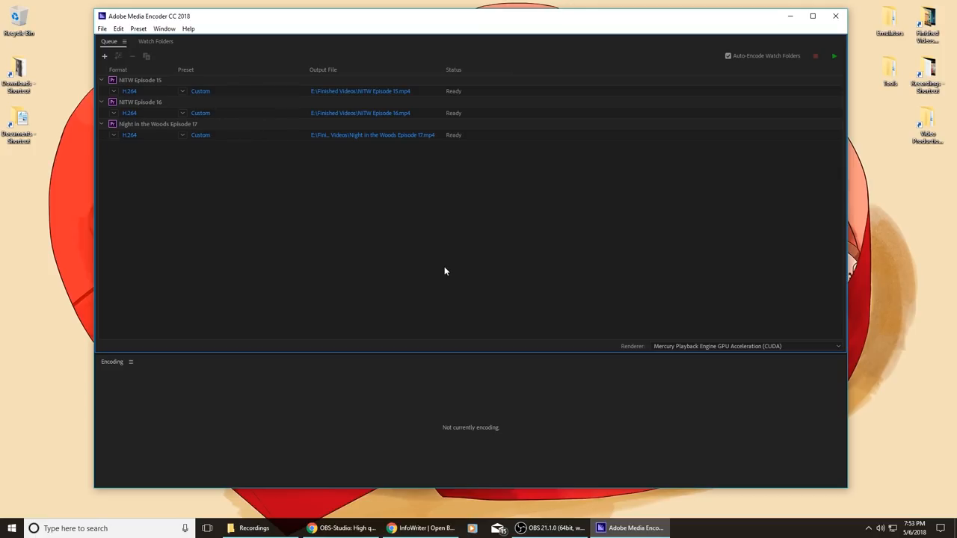